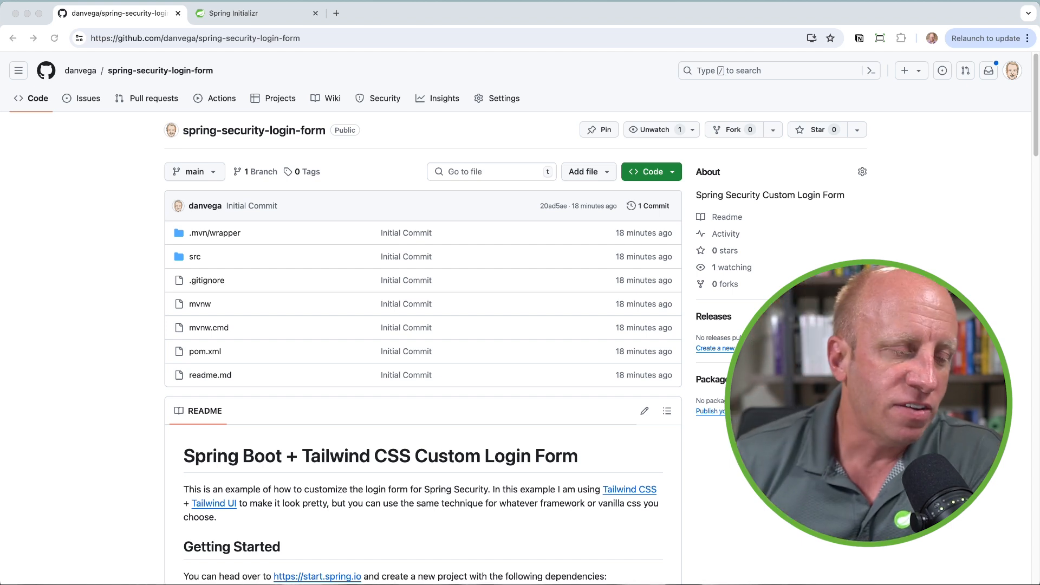
Set Group dev.danvega, Artifact login and package dev.danvega in Spring Initializr
scroll("down", 3)
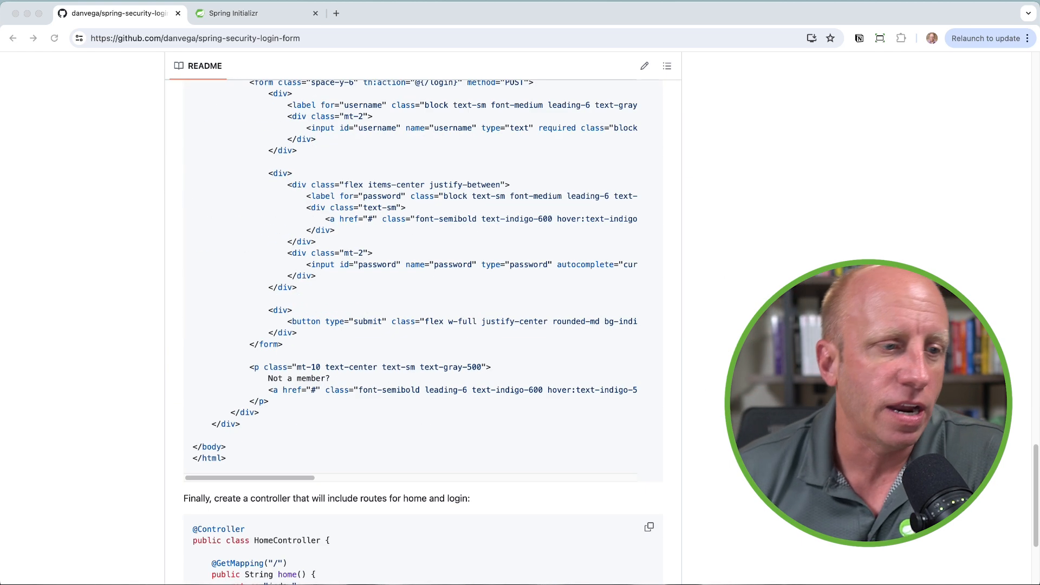
scroll("up", 3)
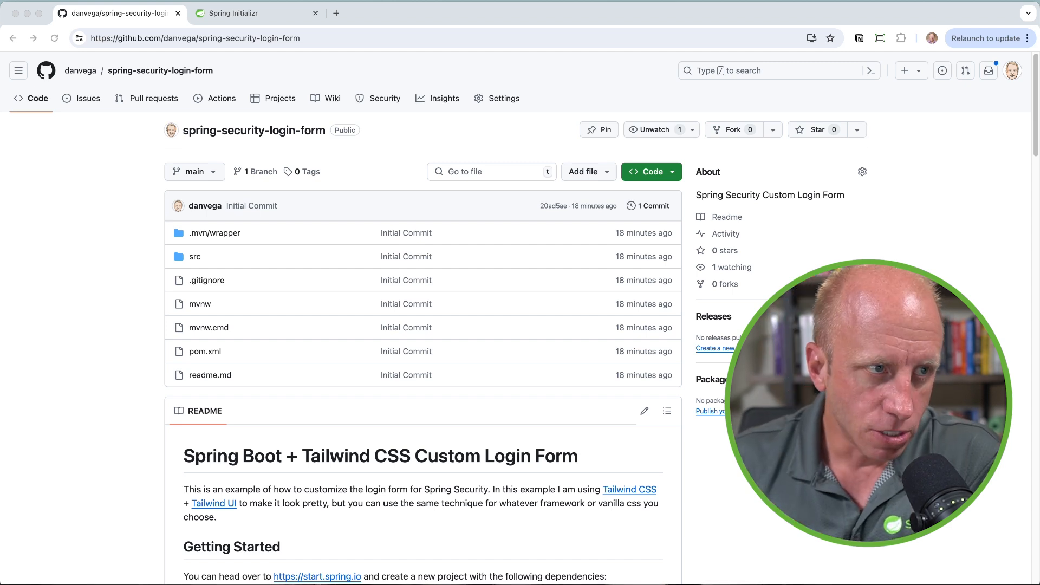
left_click(257, 13)
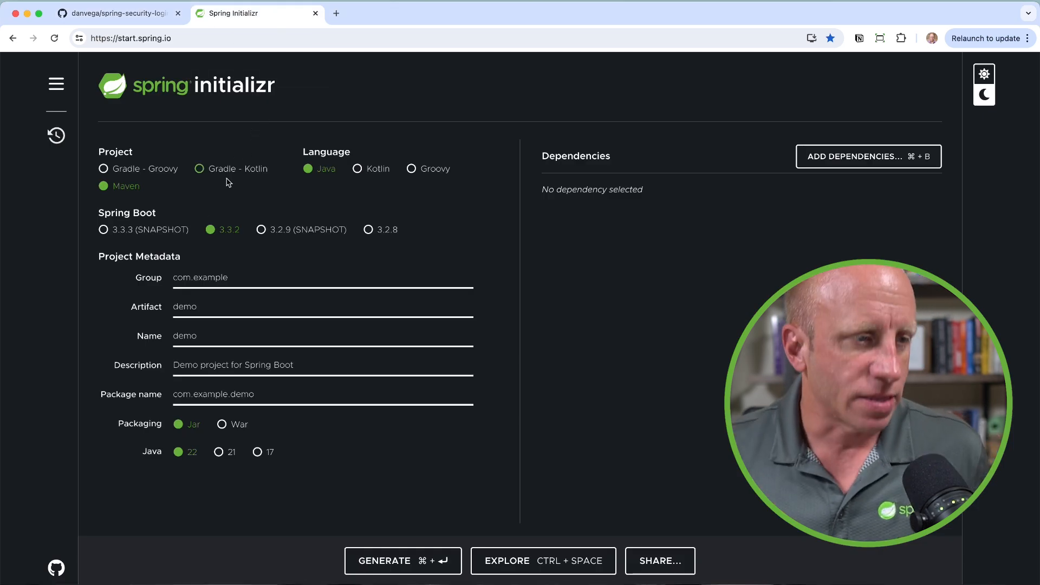
type("dev.danvega")
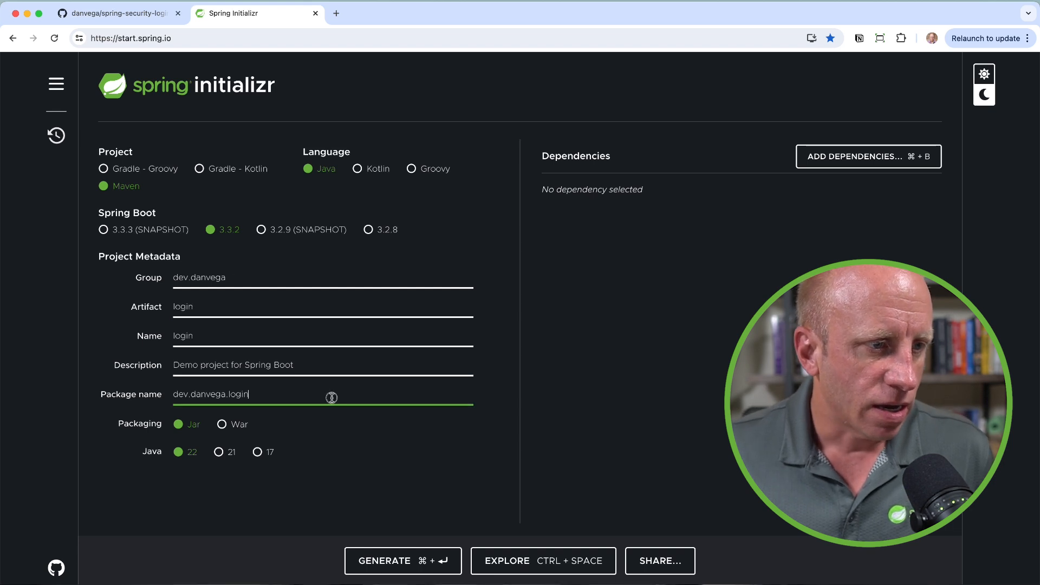
key("Backspace")
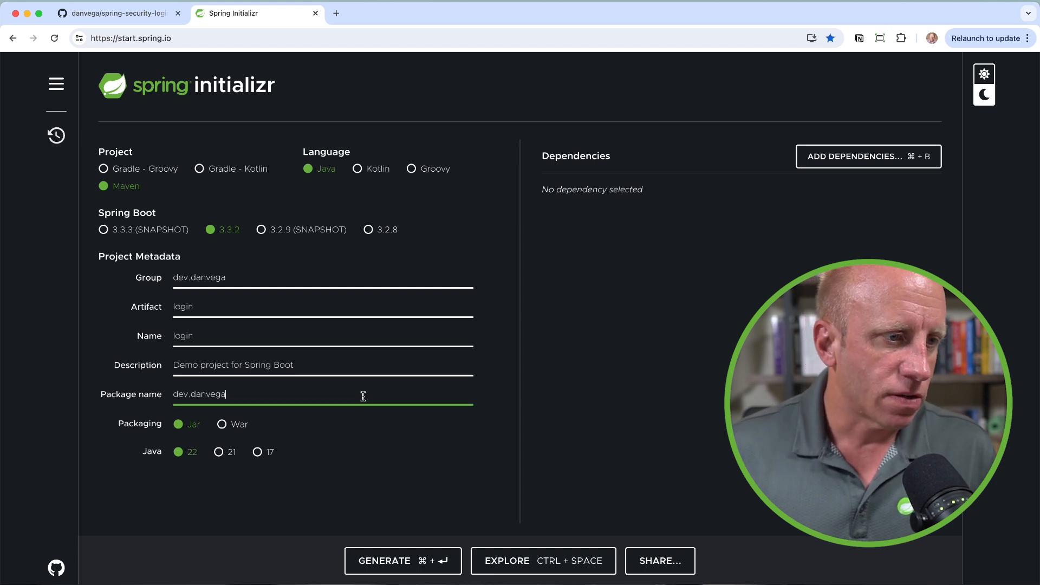
Add the Spring Web, Thymeleaf, DevTools and Spring Security dependencies
left_click(868, 156)
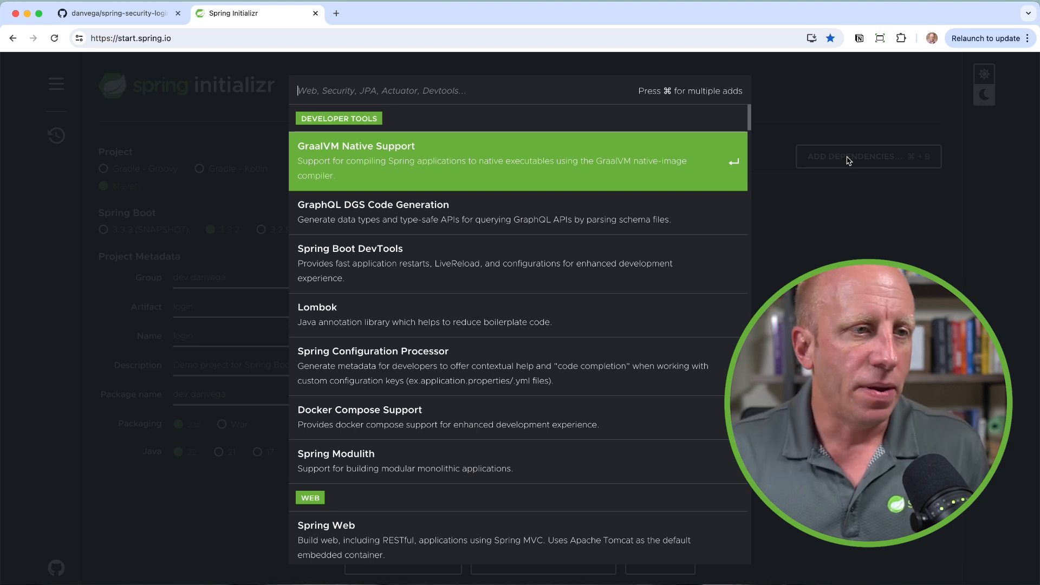
type("web")
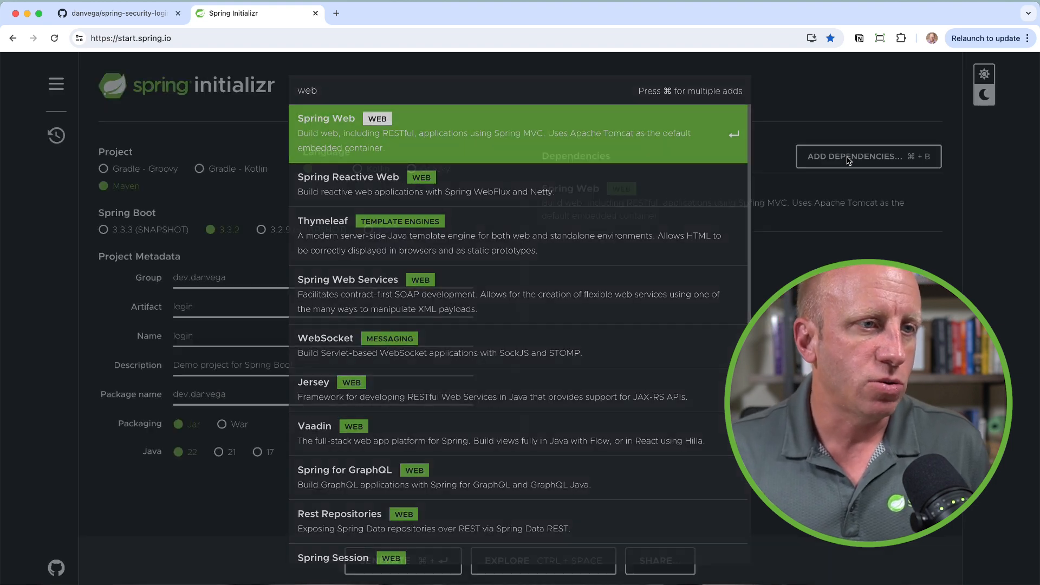
type("th")
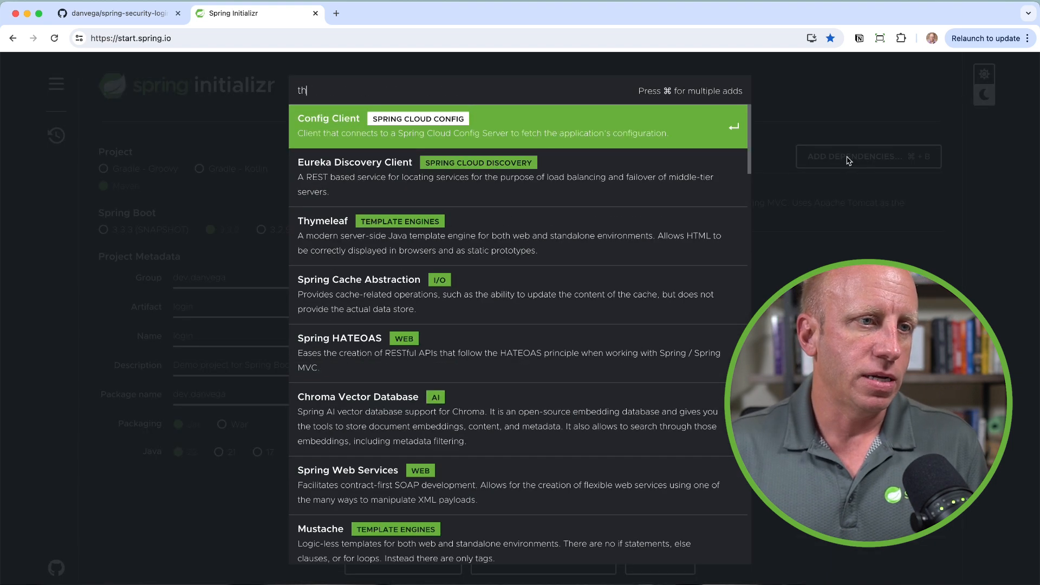
type("de")
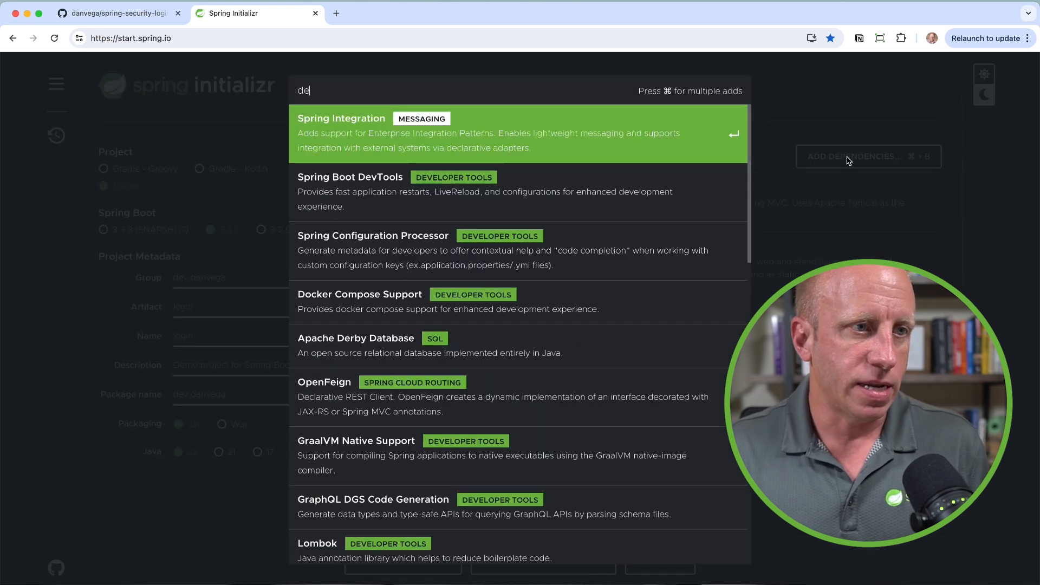
type("sp")
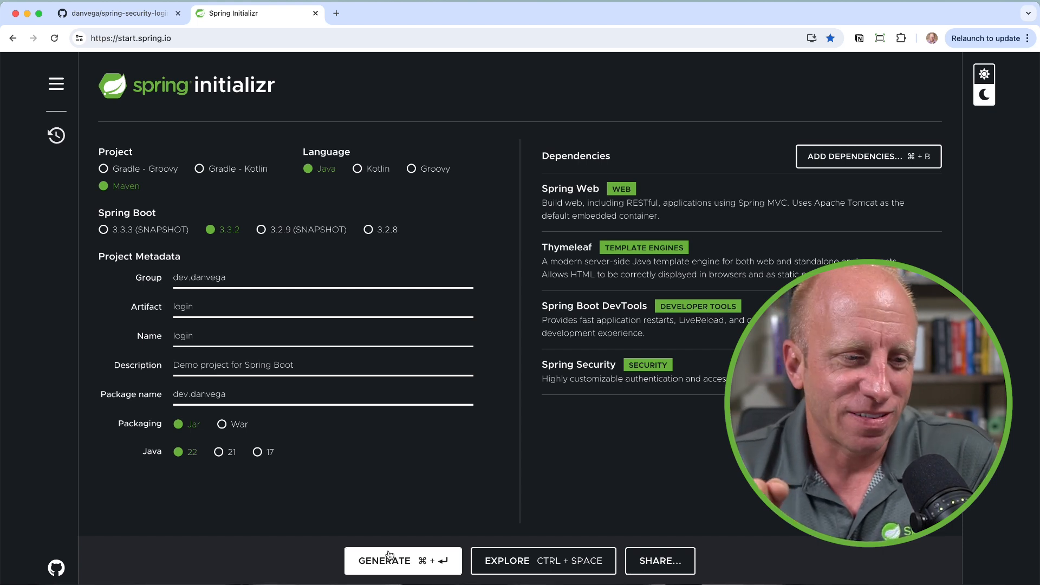
Generate the login project, open it in IntelliJ IDEA and collapse the frontend folder
left_click(384, 561)
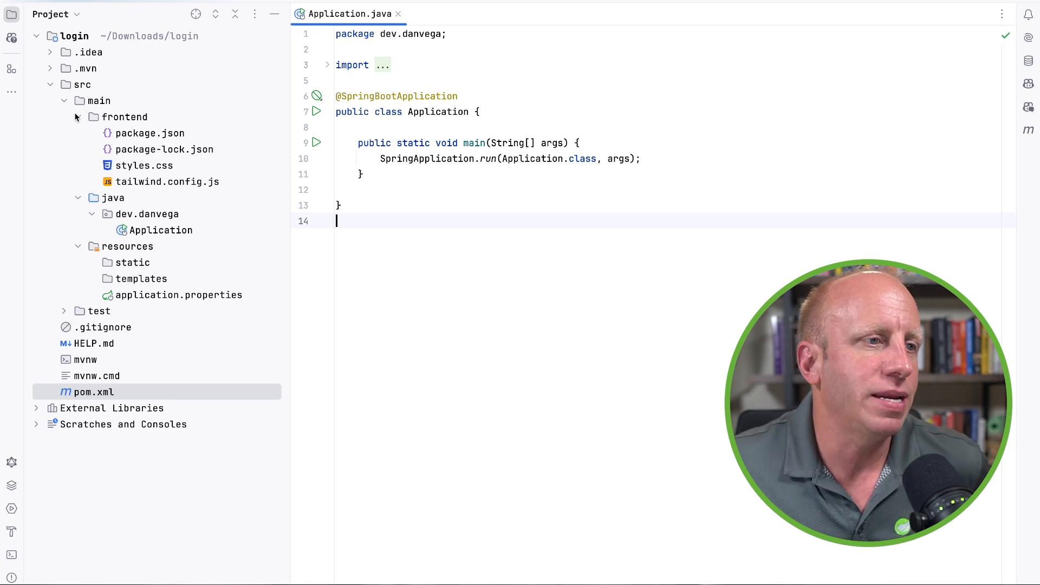
left_click(76, 118)
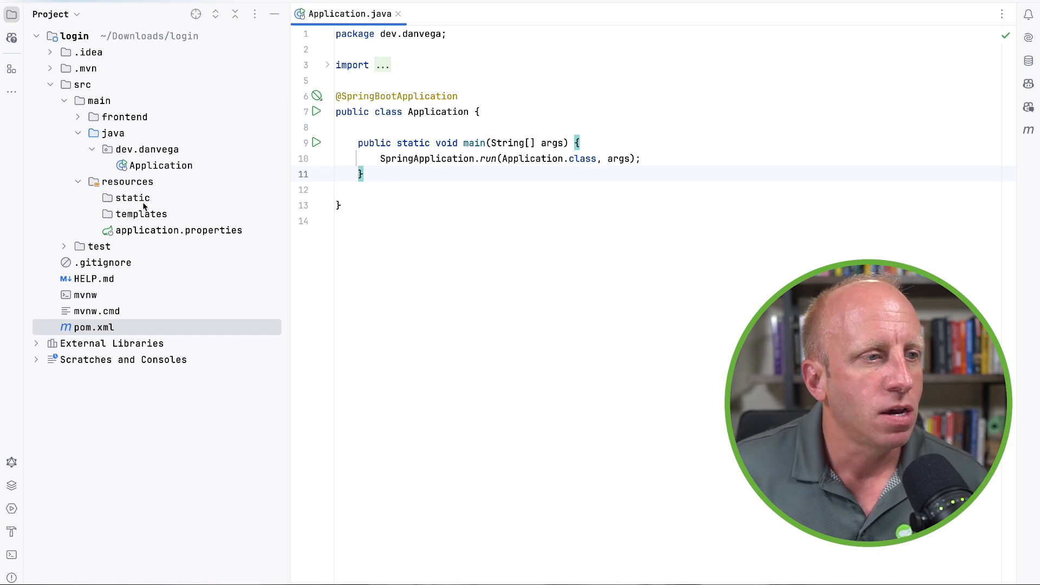
right_click(150, 149)
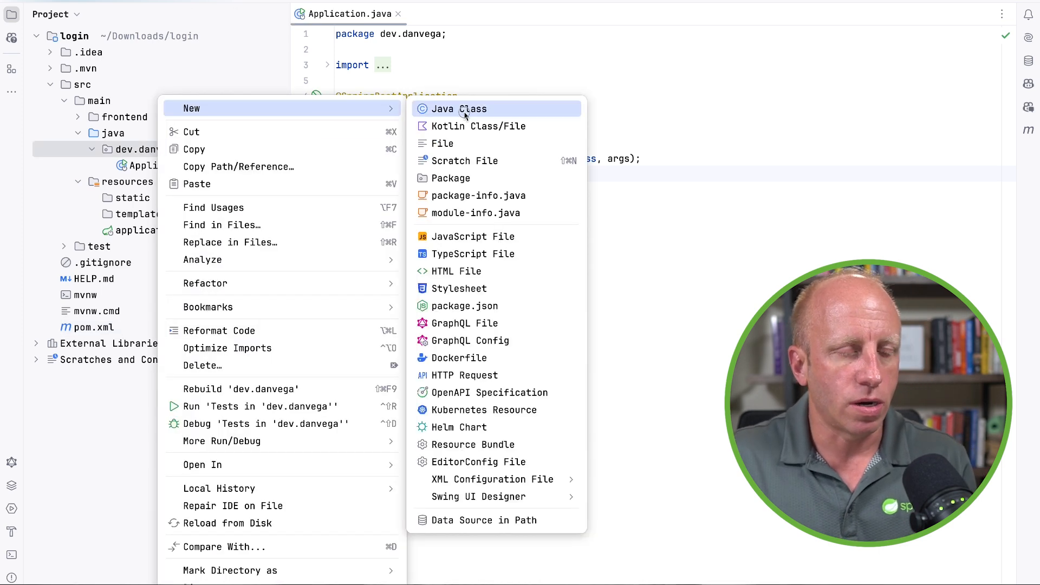
left_click(455, 109)
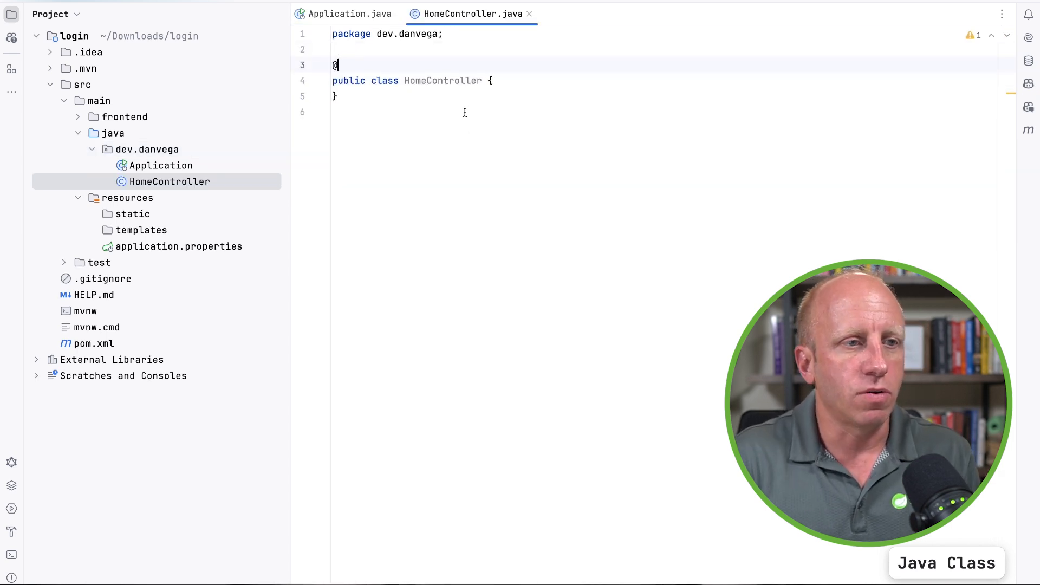
type("Controller")
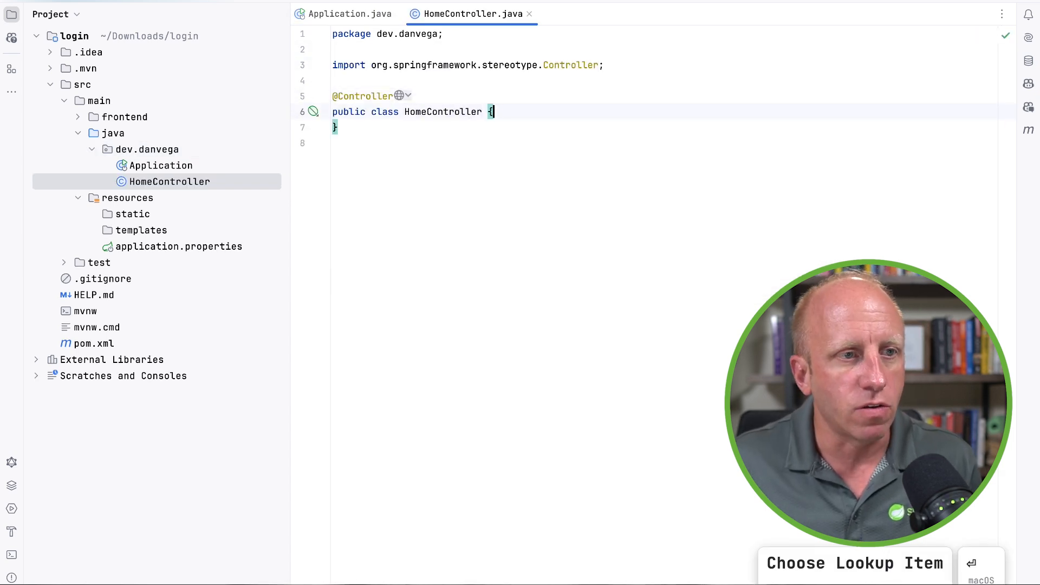
type("public")
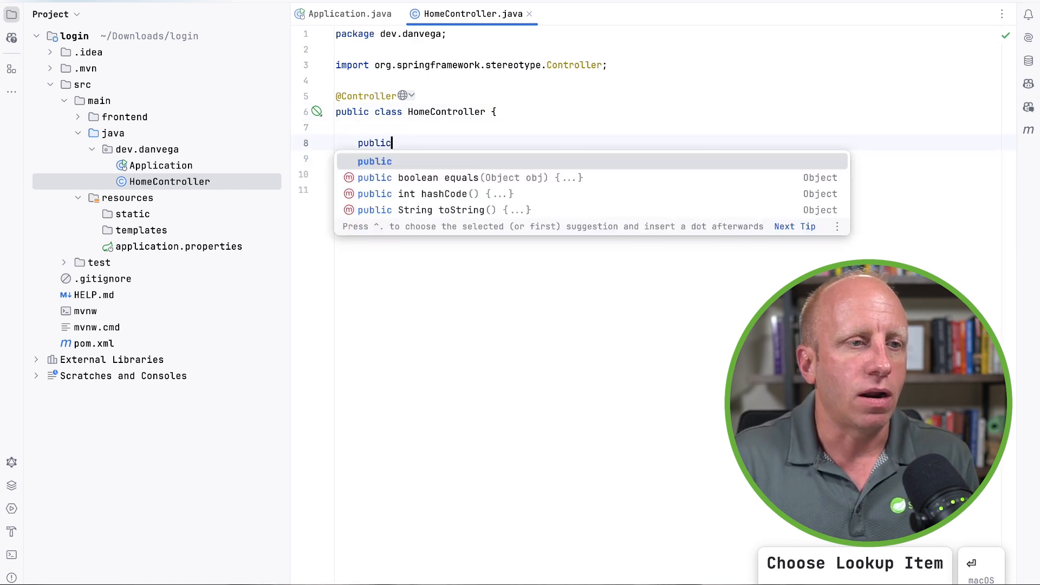
type("String home() {")
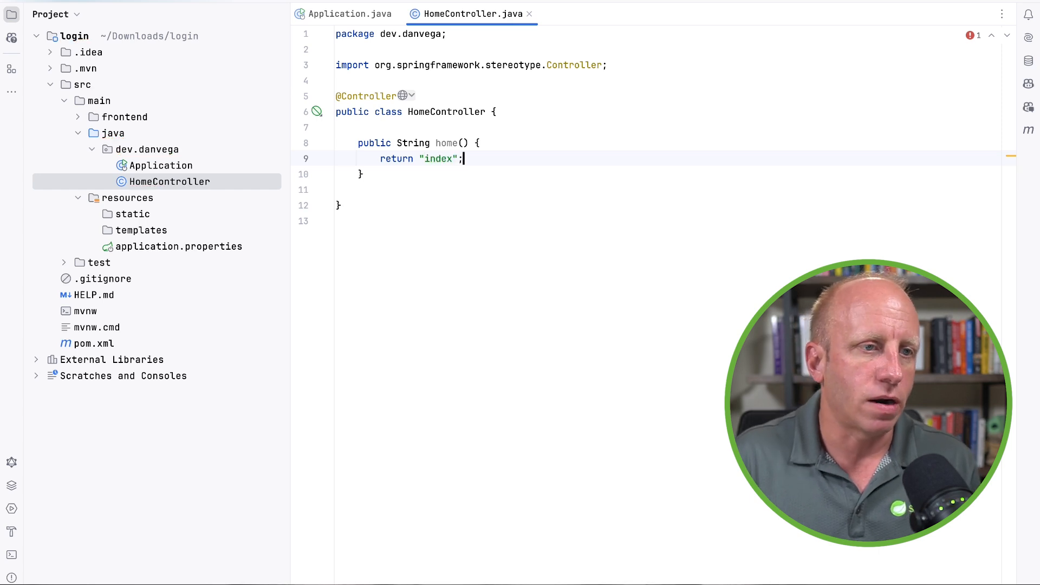
type("@G")
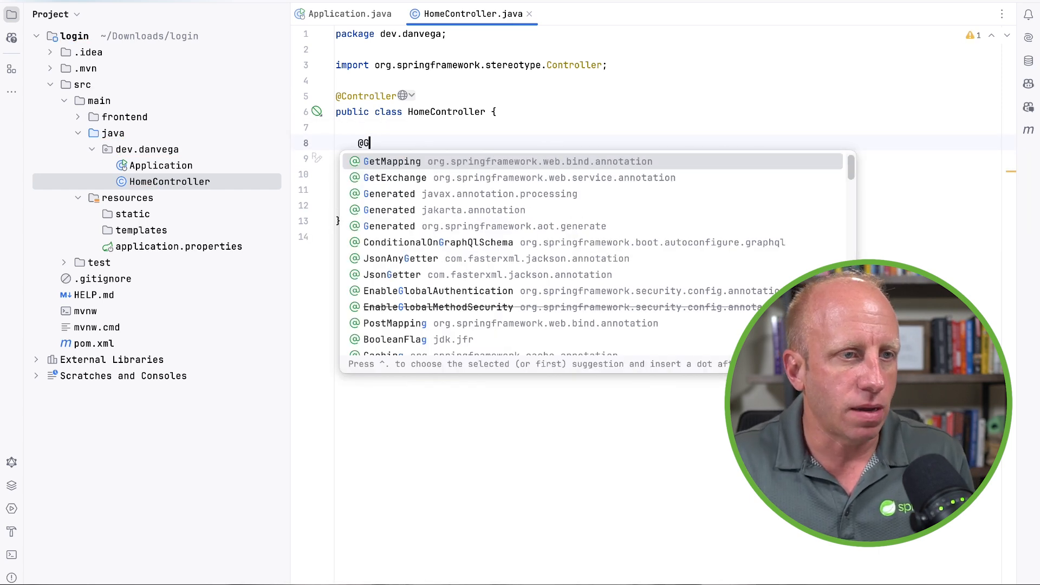
left_click(391, 162)
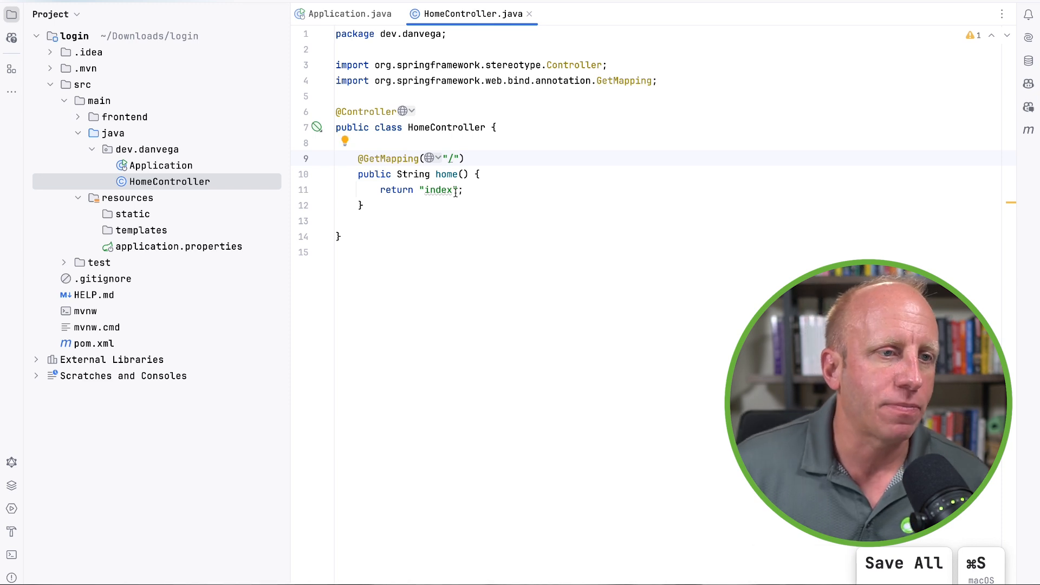
Create templates/index.html with a Home title, main.css link and Home Page heading
right_click(144, 230)
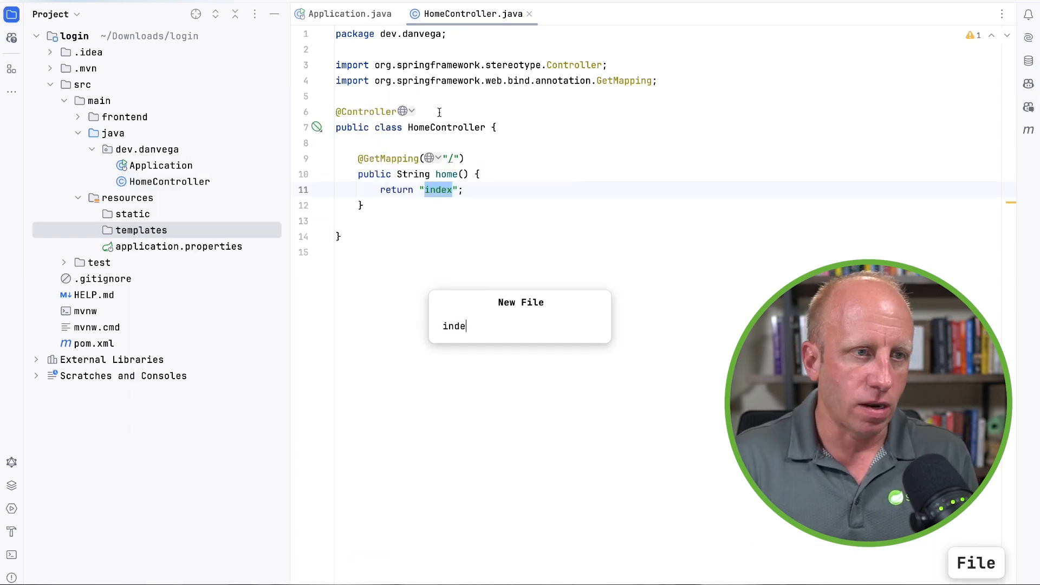
key("enter")
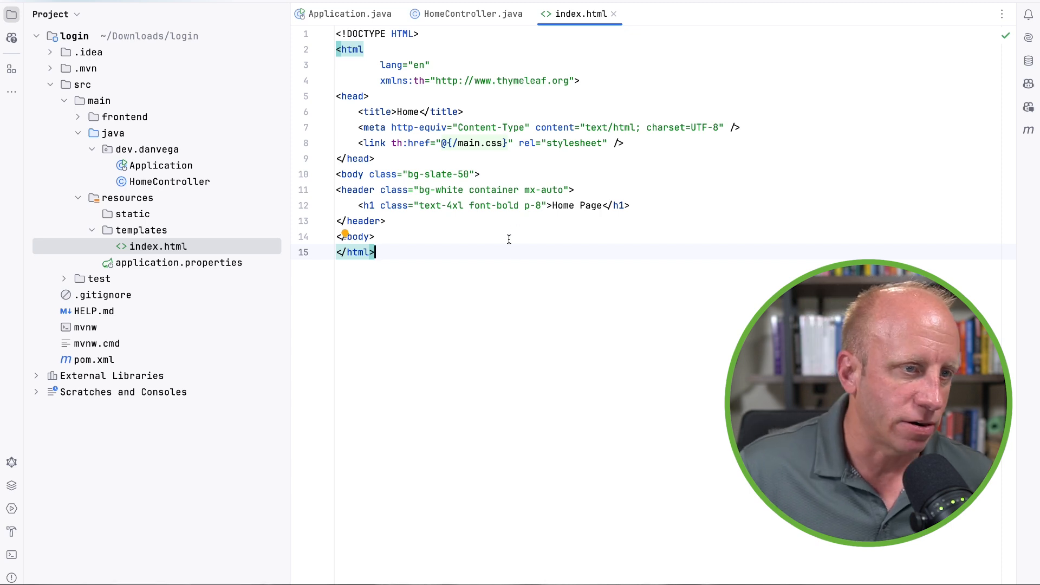
mouse_move(11, 556)
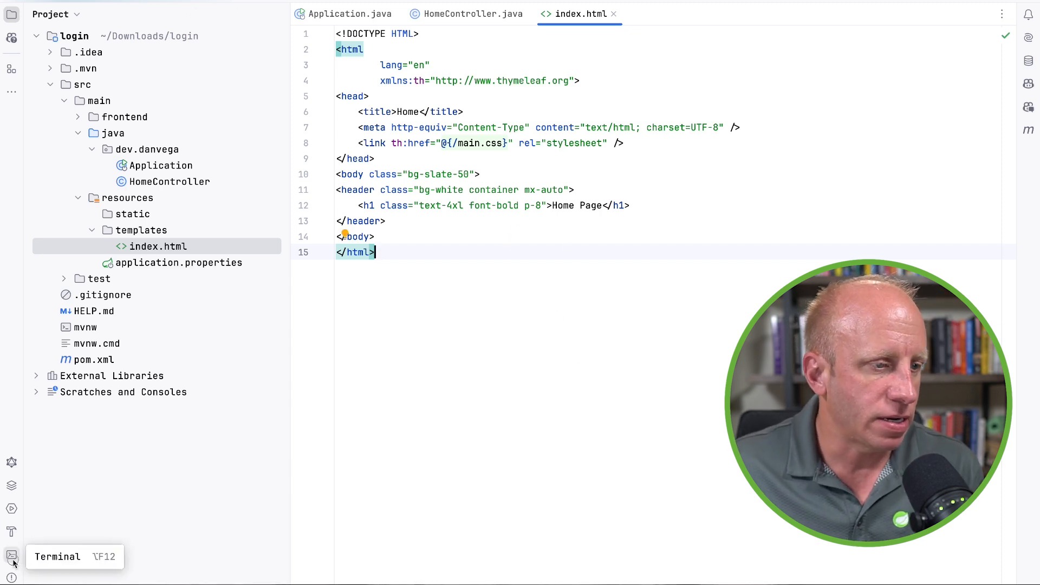
Run npm run watch in src/main/frontend from the terminal and start Application
left_click(11, 555)
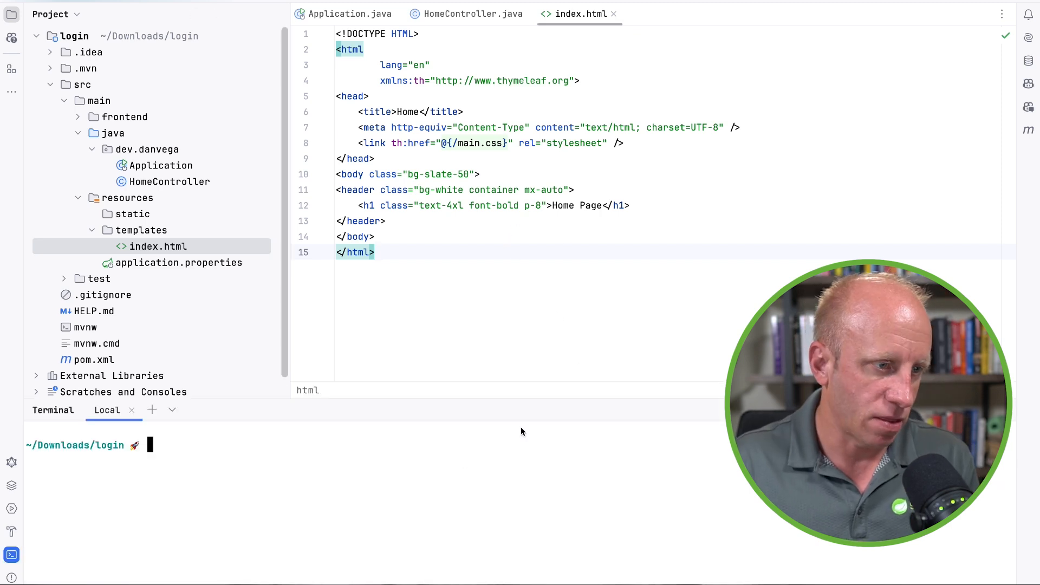
type("cd src/main/frontend")
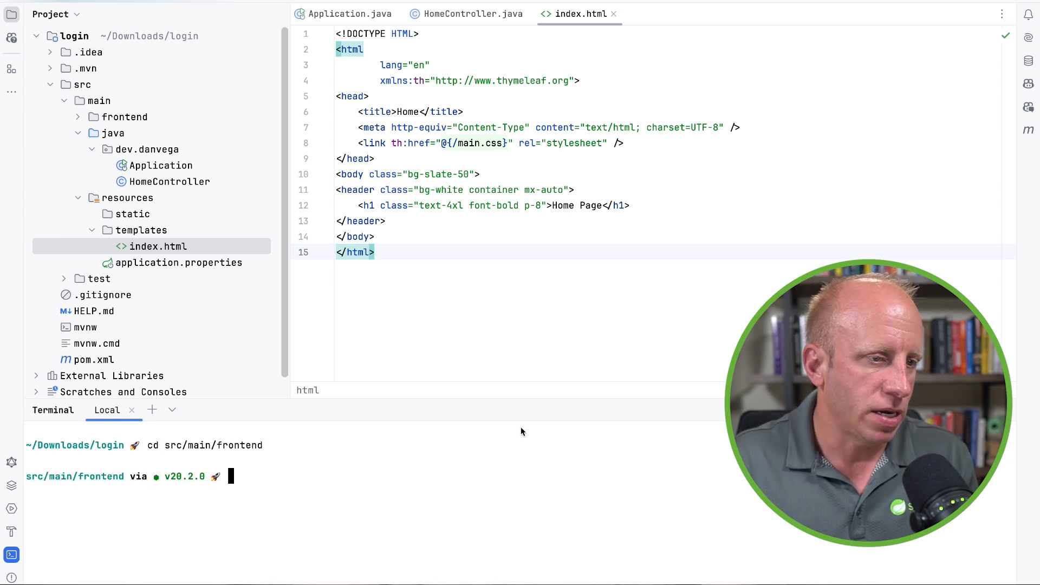
type("npm run w")
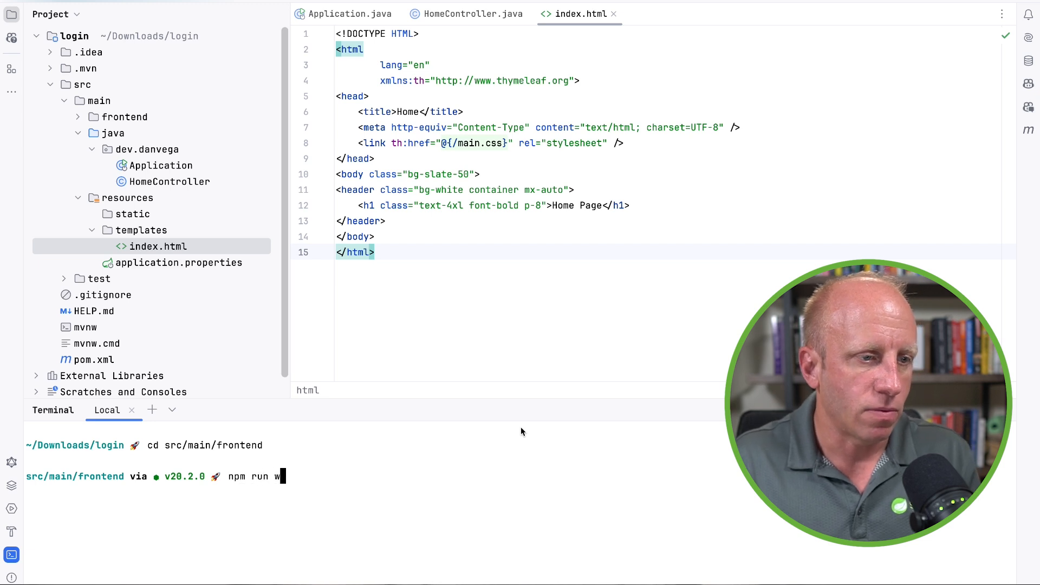
key("Enter")
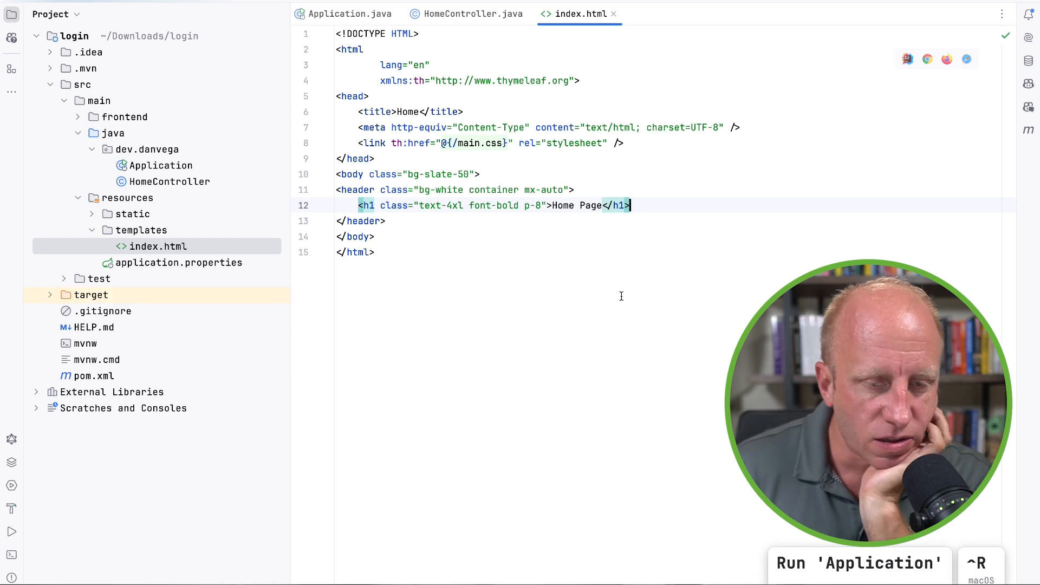
Select and copy the generated security password from the Run console
left_click(858, 564)
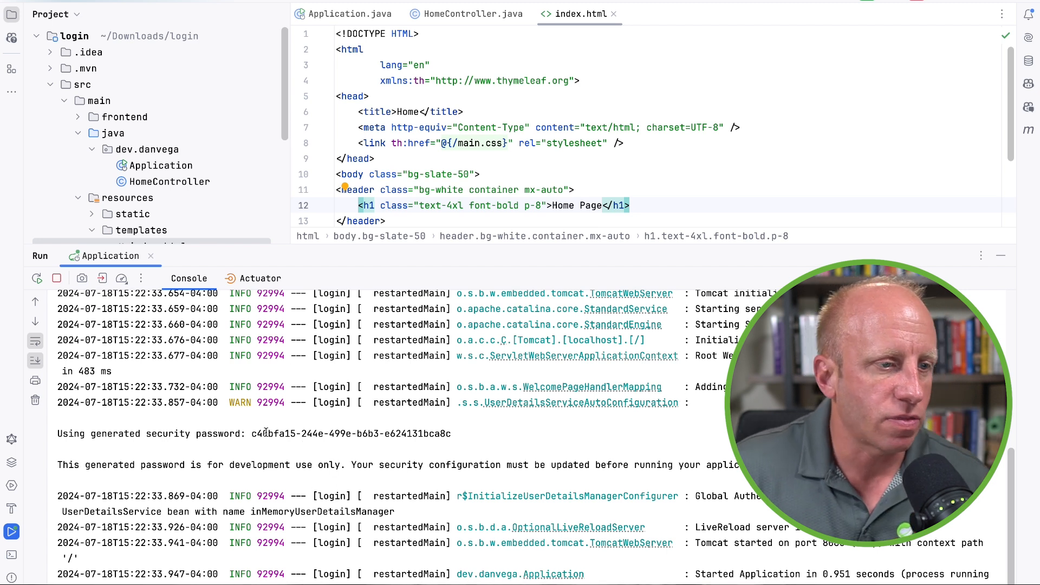
double_click(350, 434)
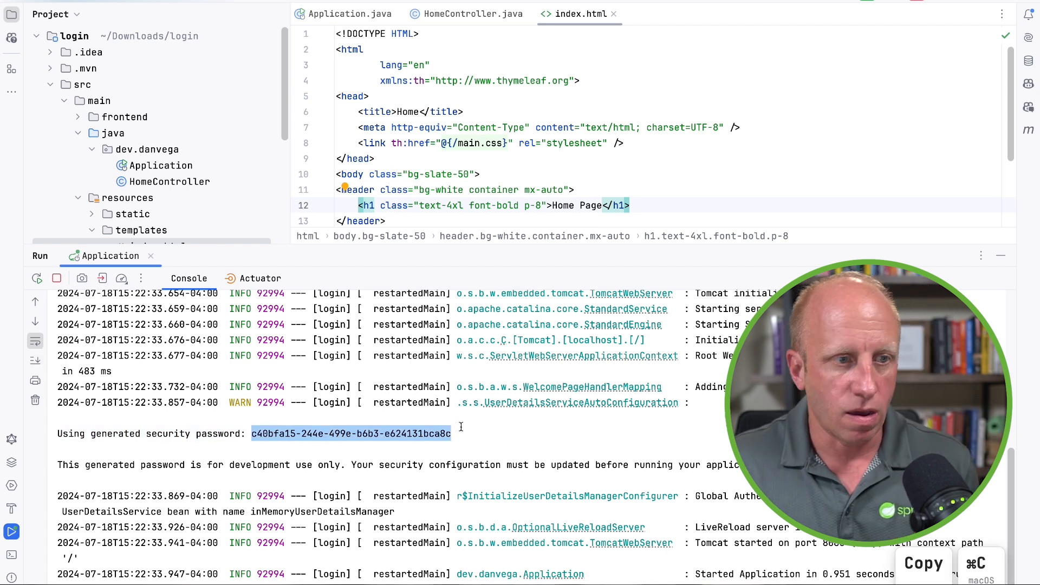
left_click(244, 13)
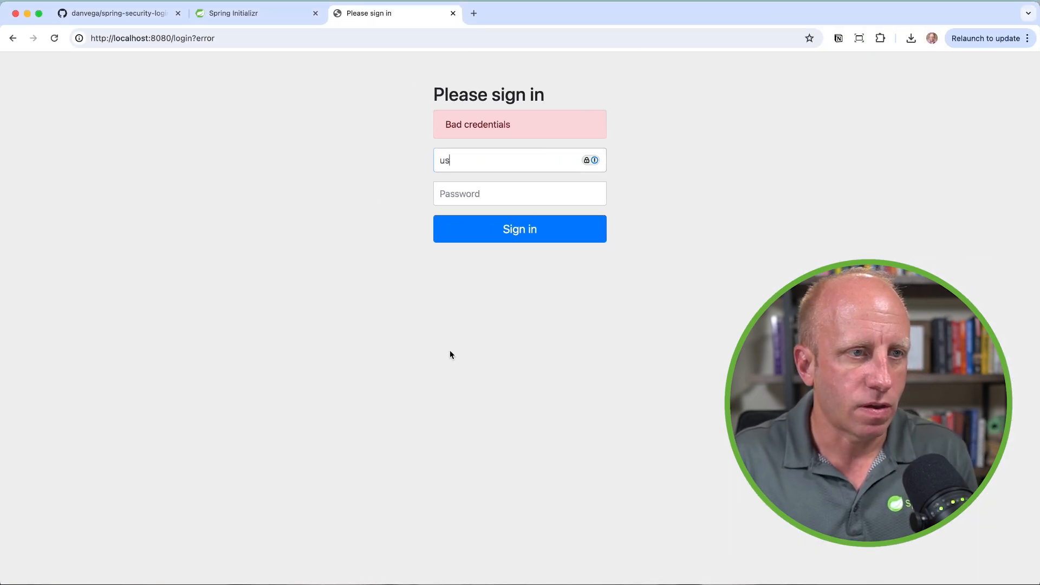
Sign in at localhost:8080 using the username and the pasted generated password
left_click(519, 228)
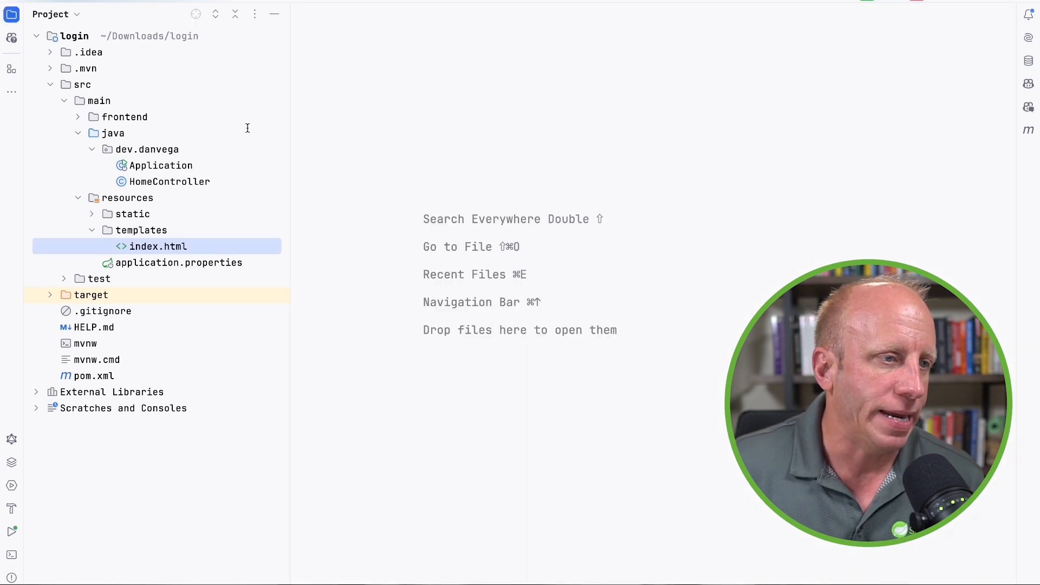
right_click(147, 150)
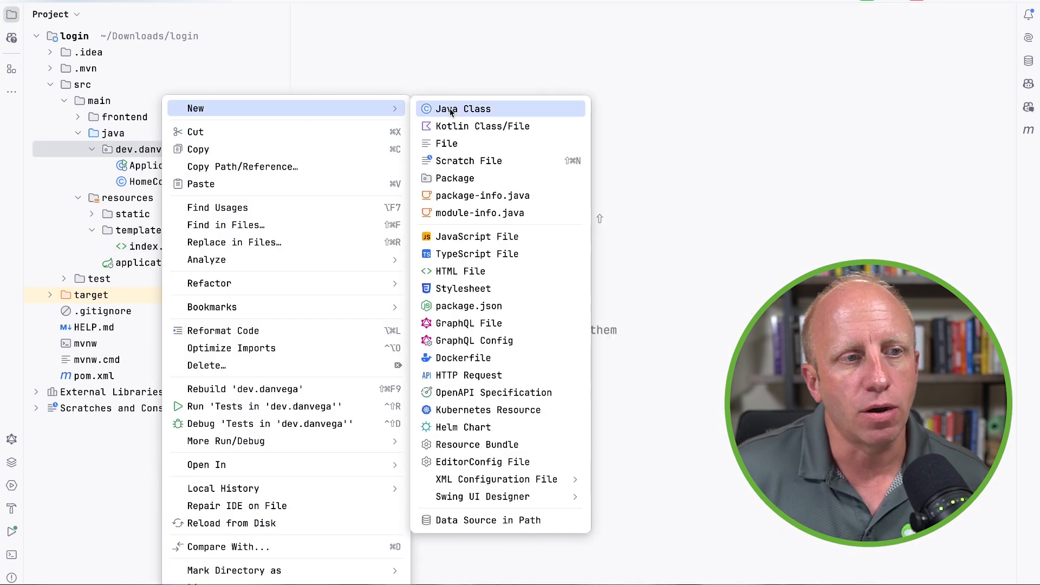
left_click(463, 109)
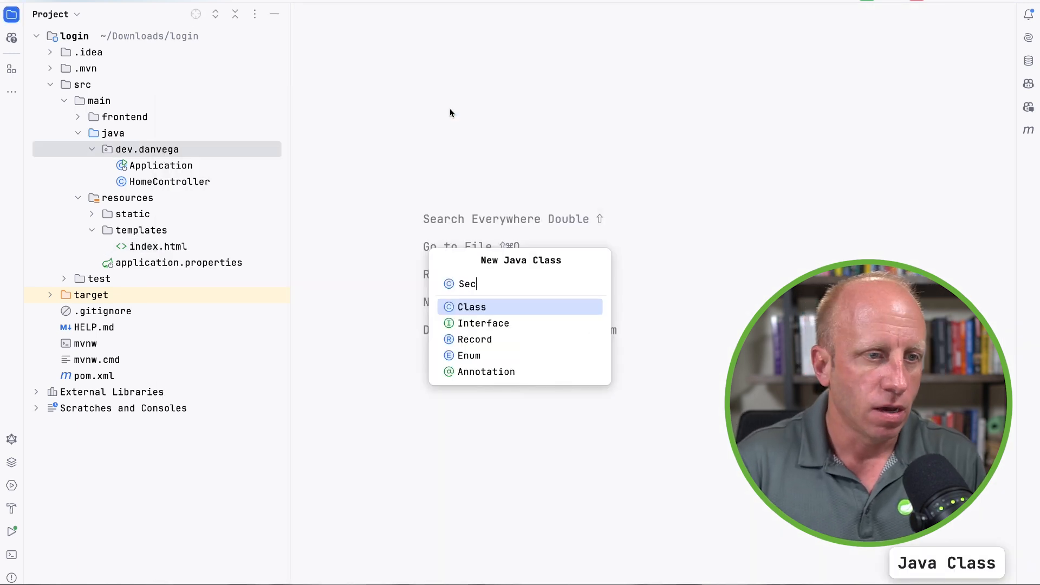
type("urityConfi")
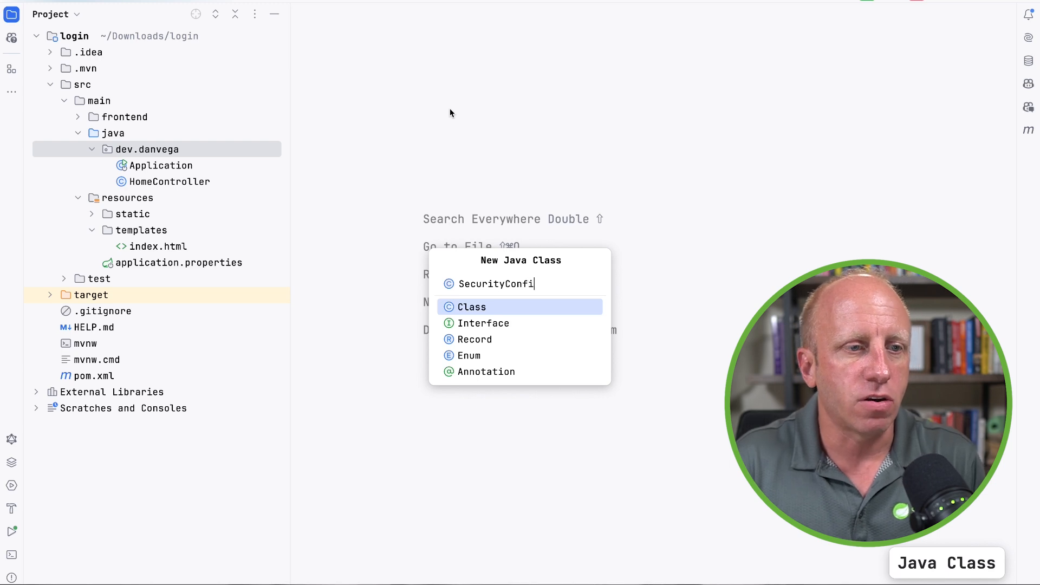
key("Enter")
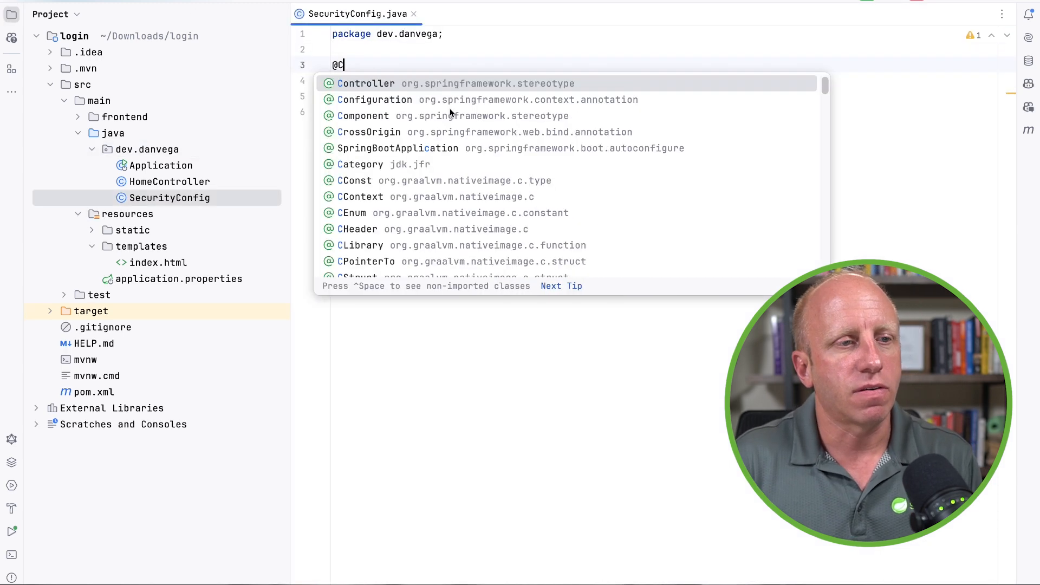
type("nfiguration")
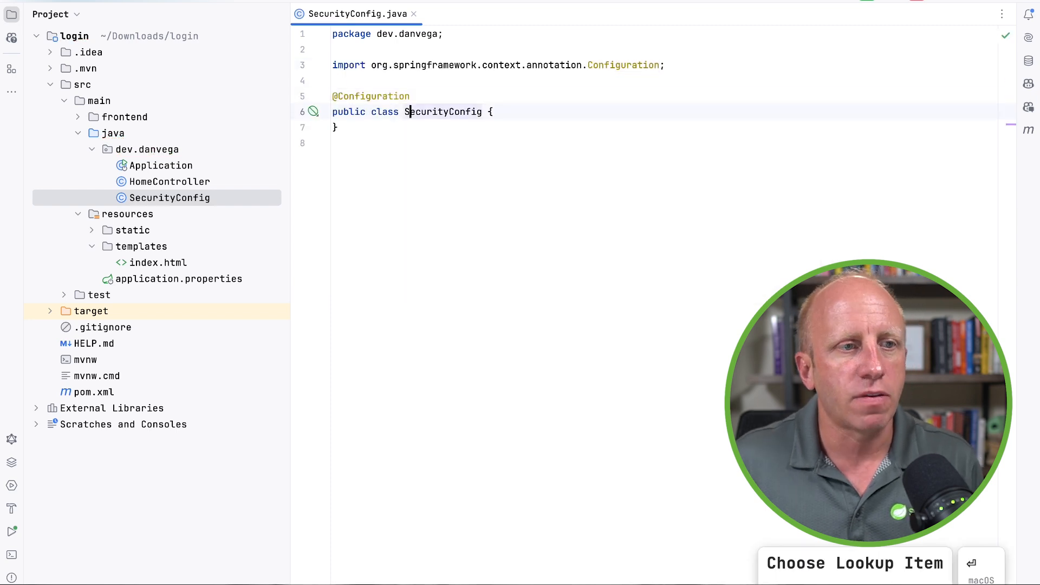
key("enter")
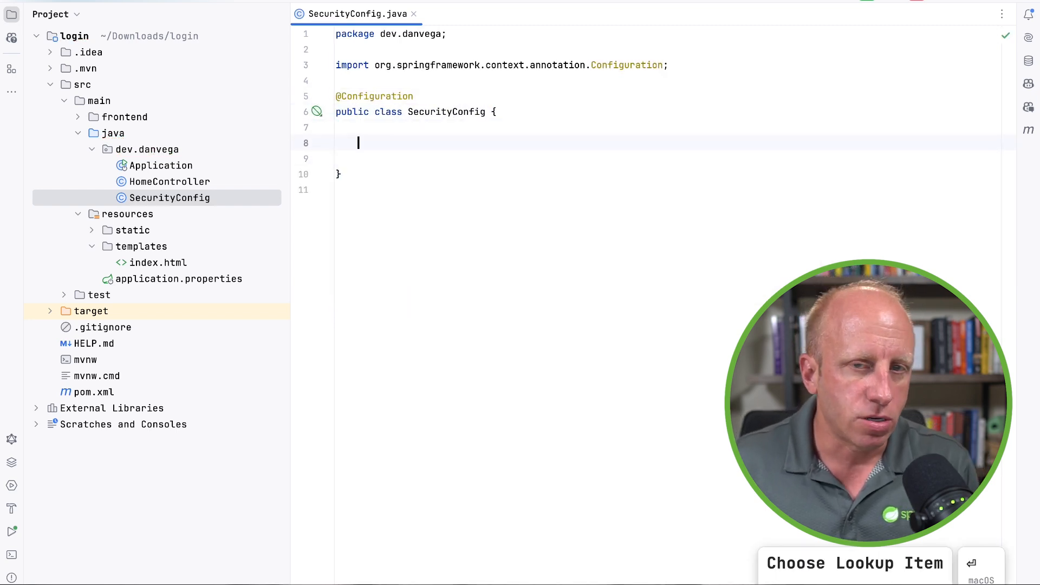
Add the comments 'setup our security config' and 'add a custom user'
type("//")
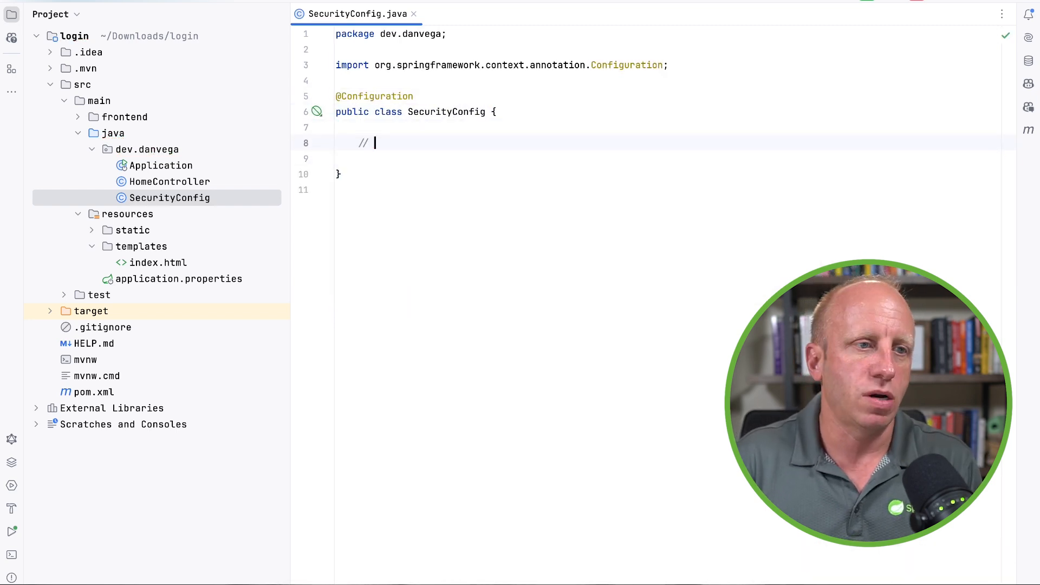
type("setup")
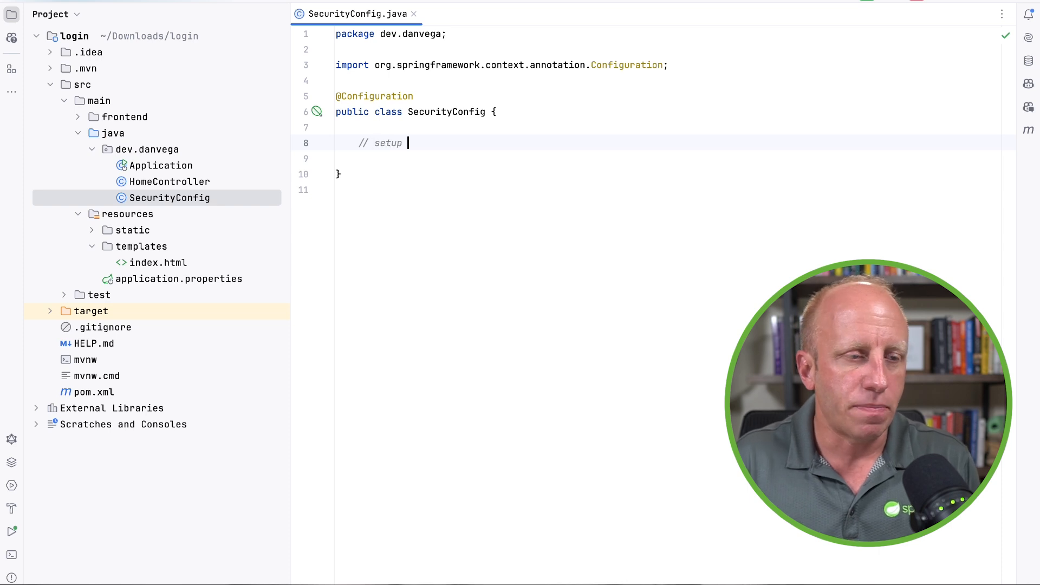
type("our secu")
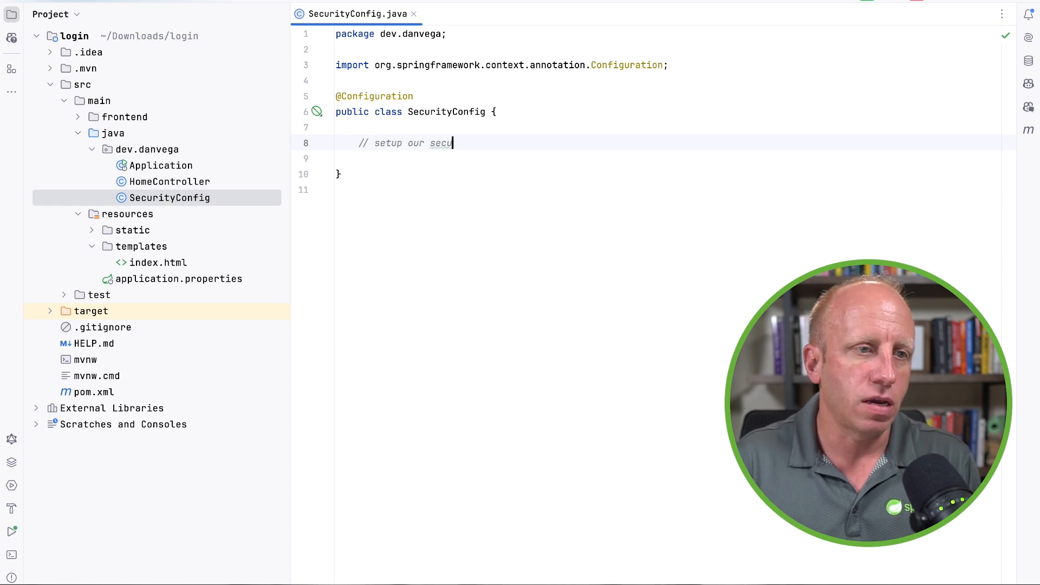
type("rity config")
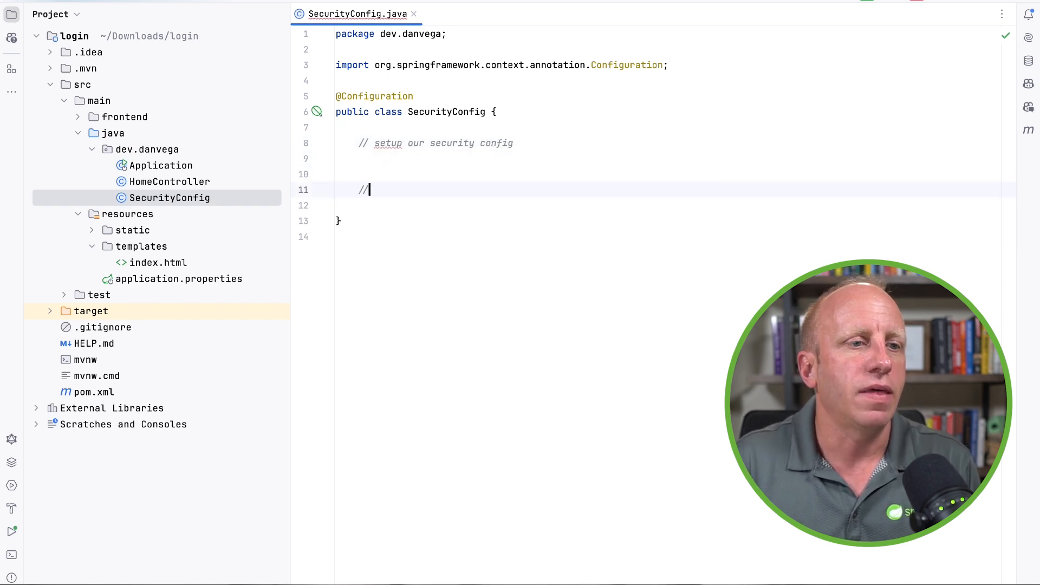
type("add a c")
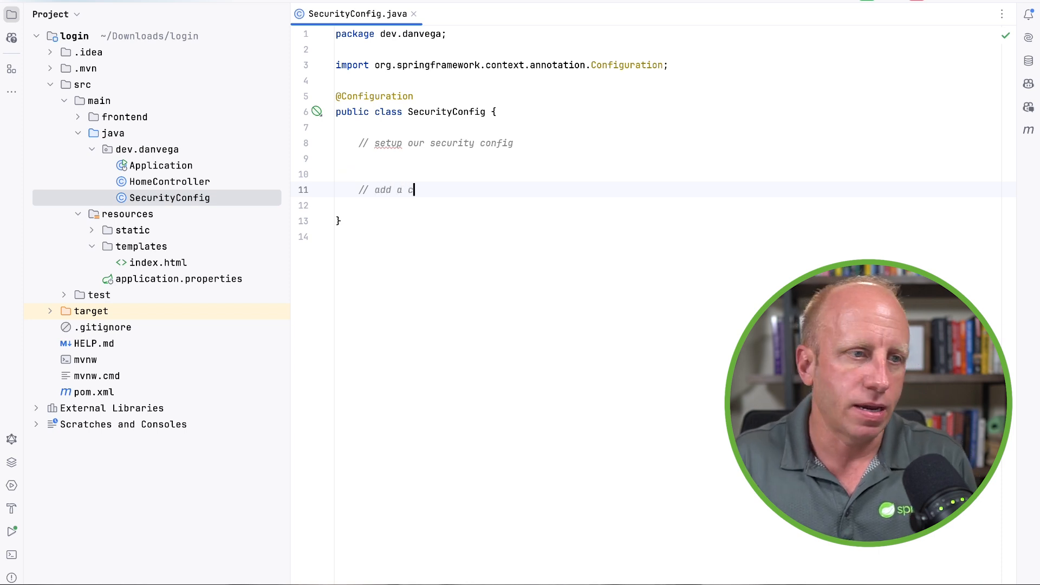
type("ustom user")
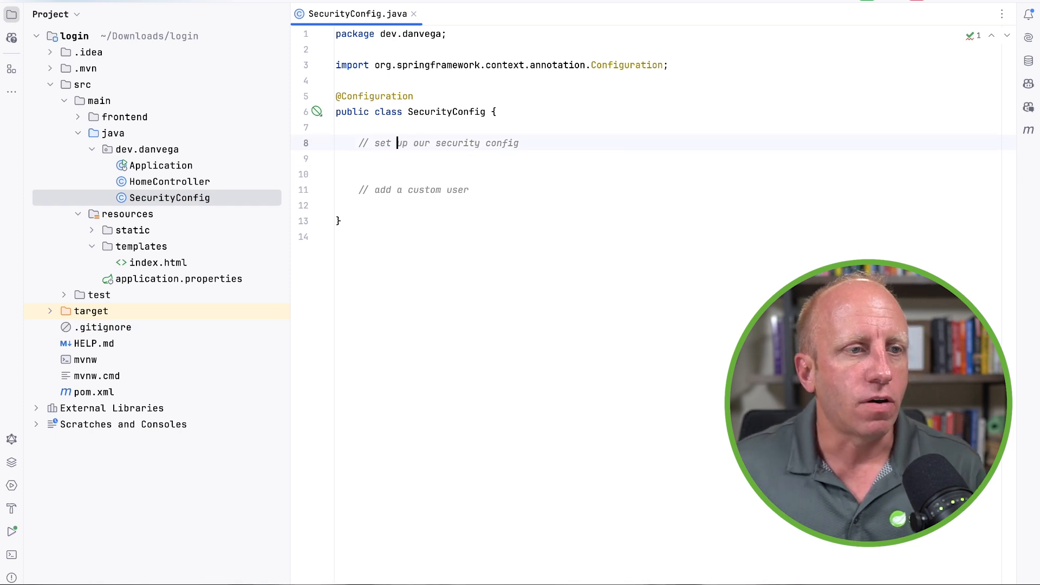
type("@")
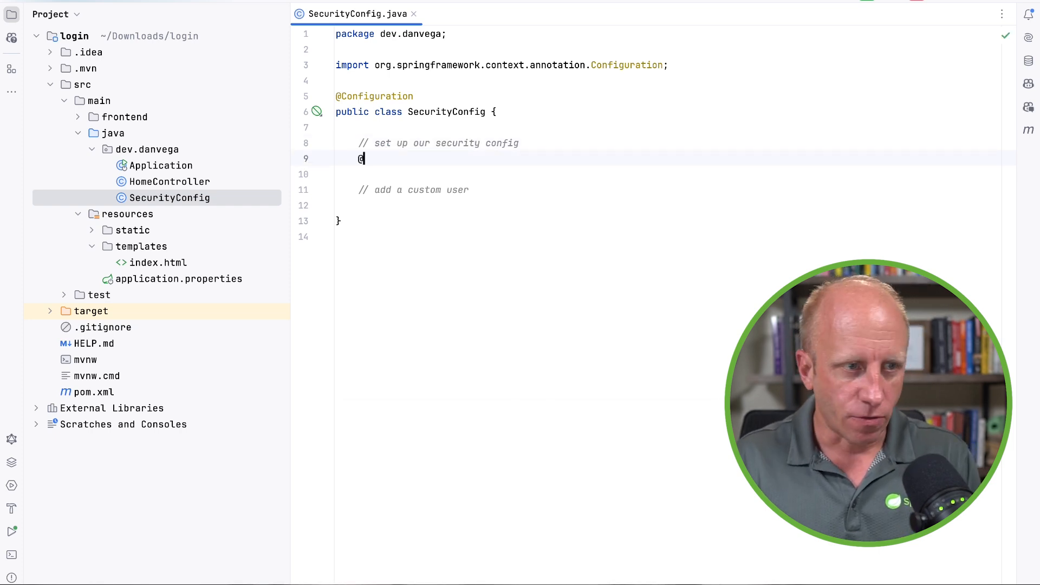
type("Bean")
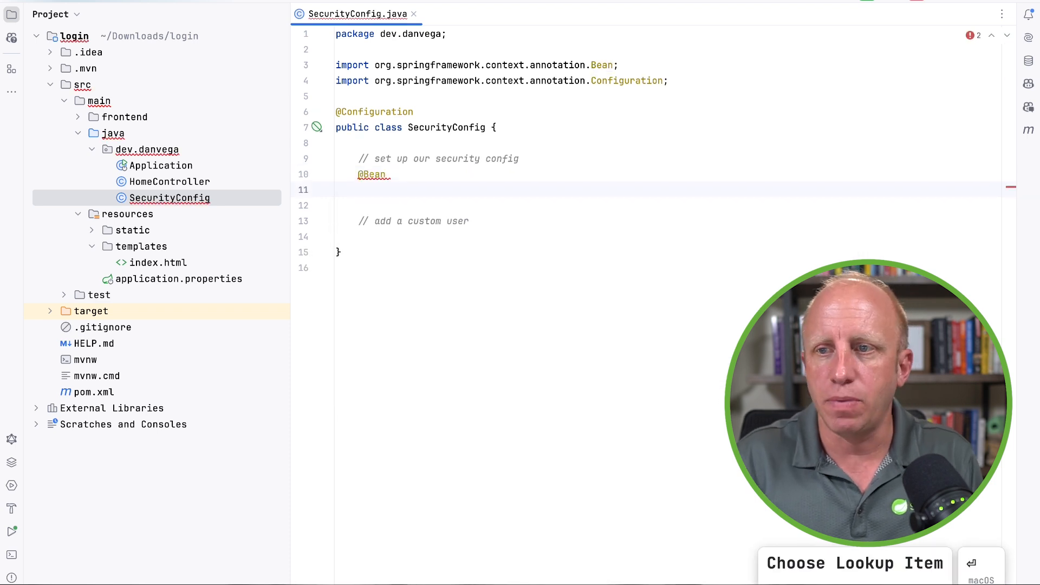
type("Secrutii")
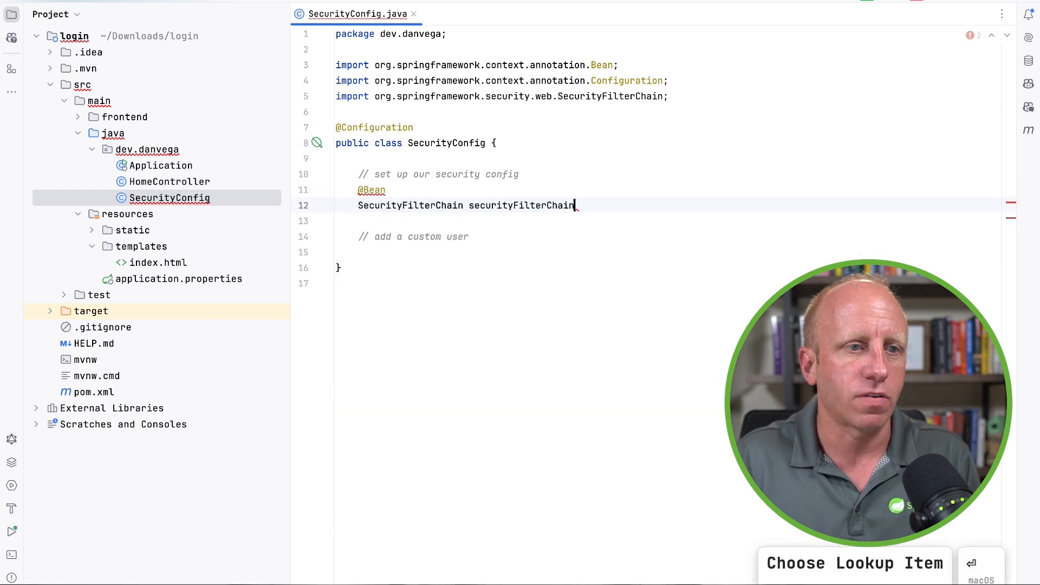
type("()")
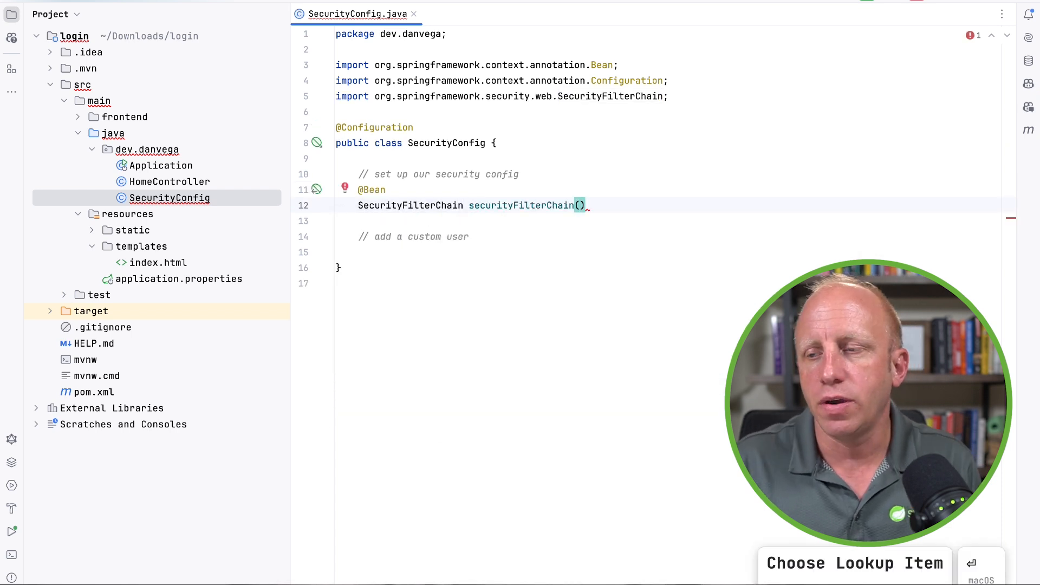
type("H")
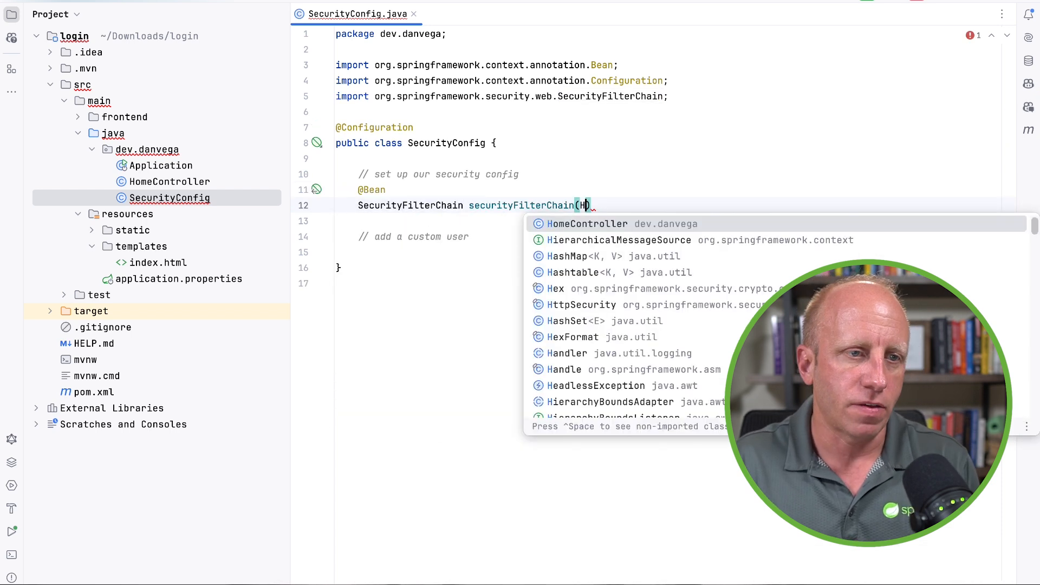
type("ttpSecurity http")
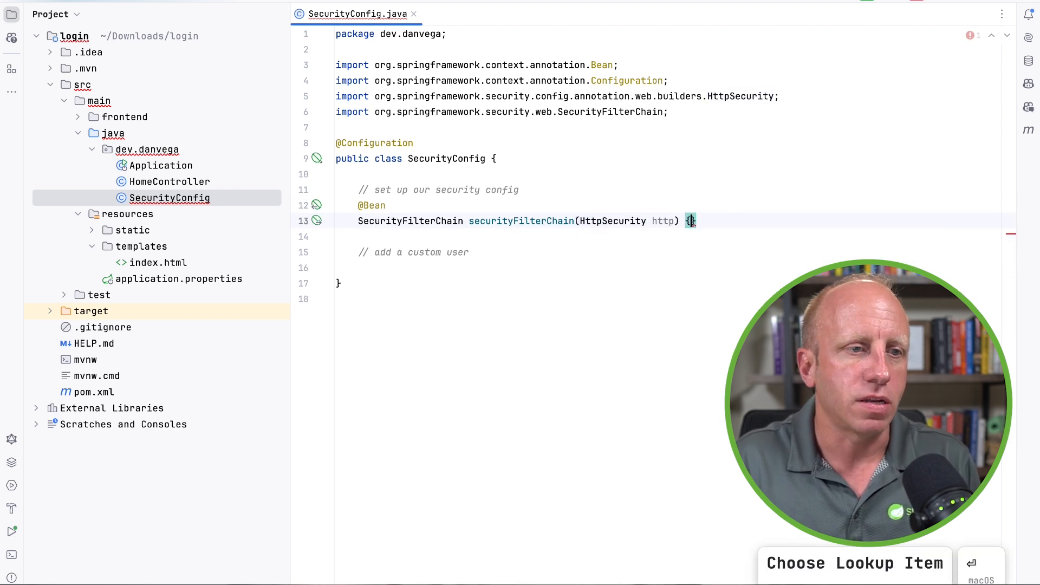
type("return http.")
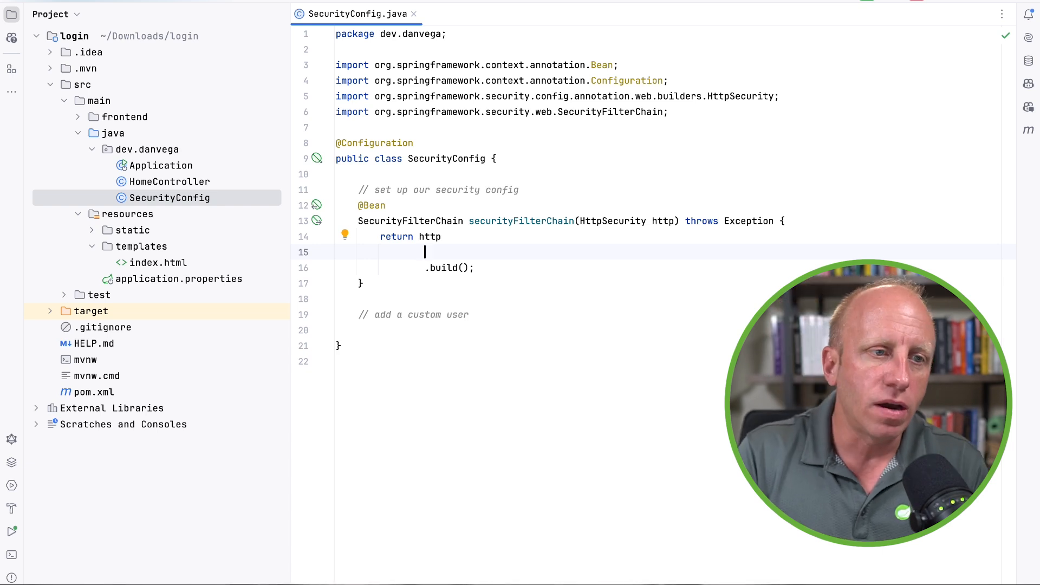
Add authorizeHttpRequests permitting /main.css for everyone and begin an anyRequest() rule
type(".")
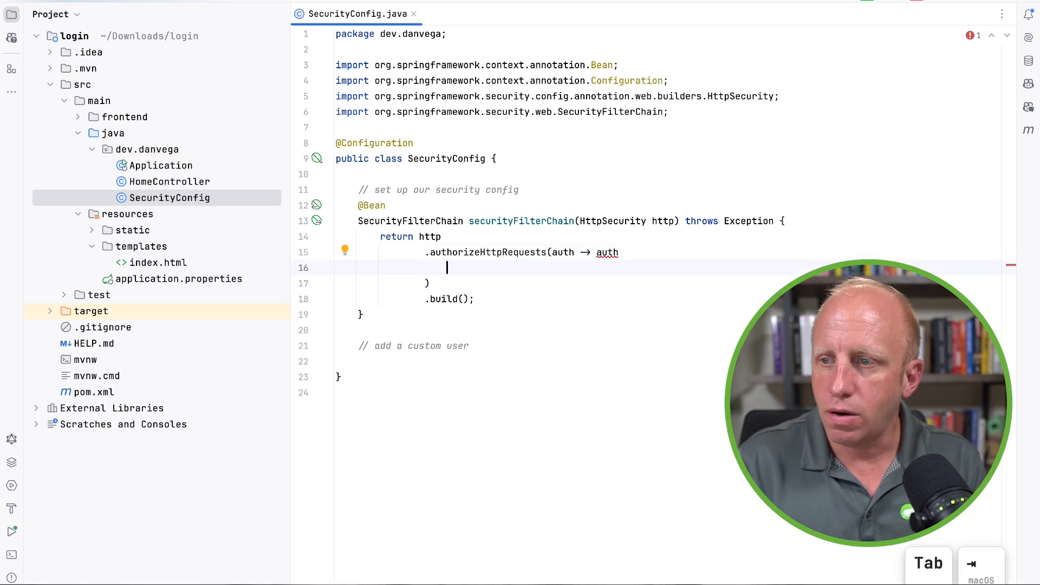
type(".requestMatchers(\"")
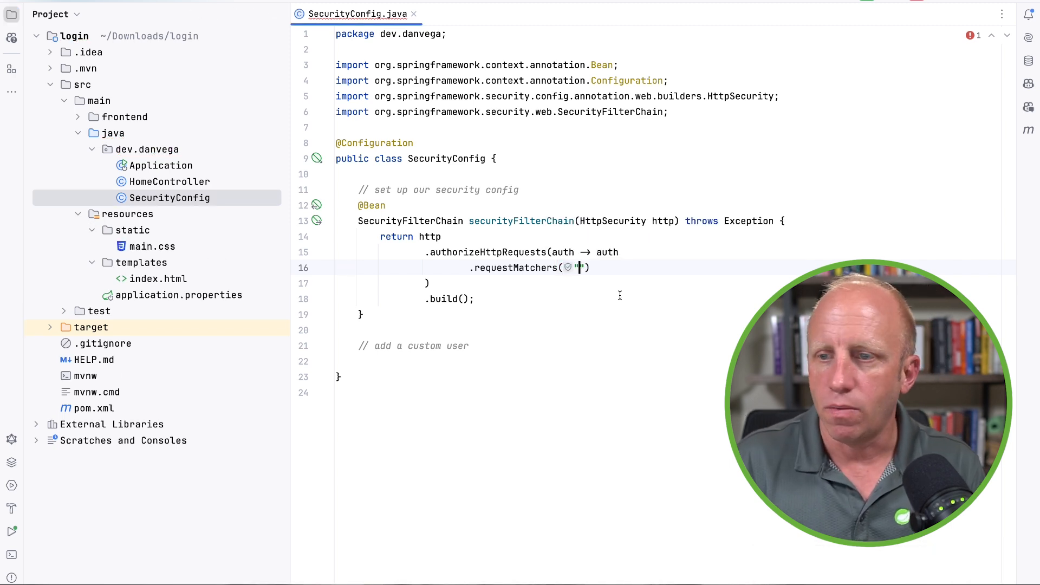
type("/main.css")
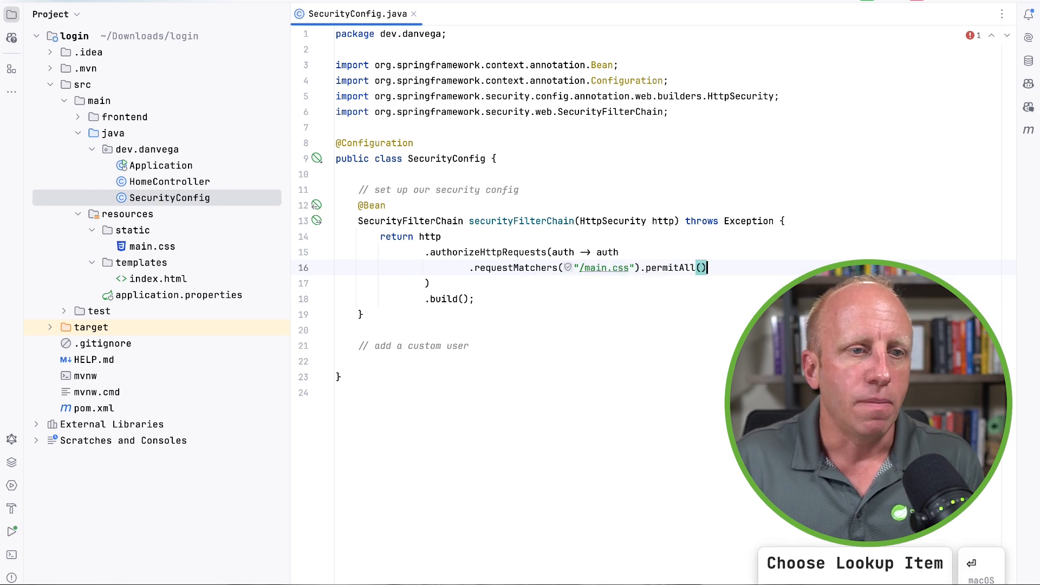
type(".")
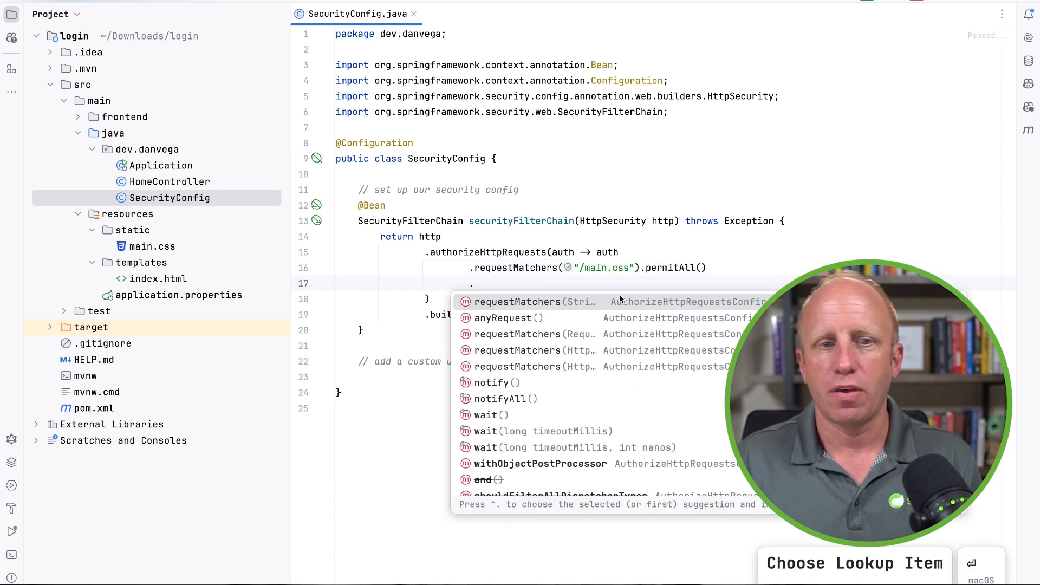
type("anyRequest().authenticated(")
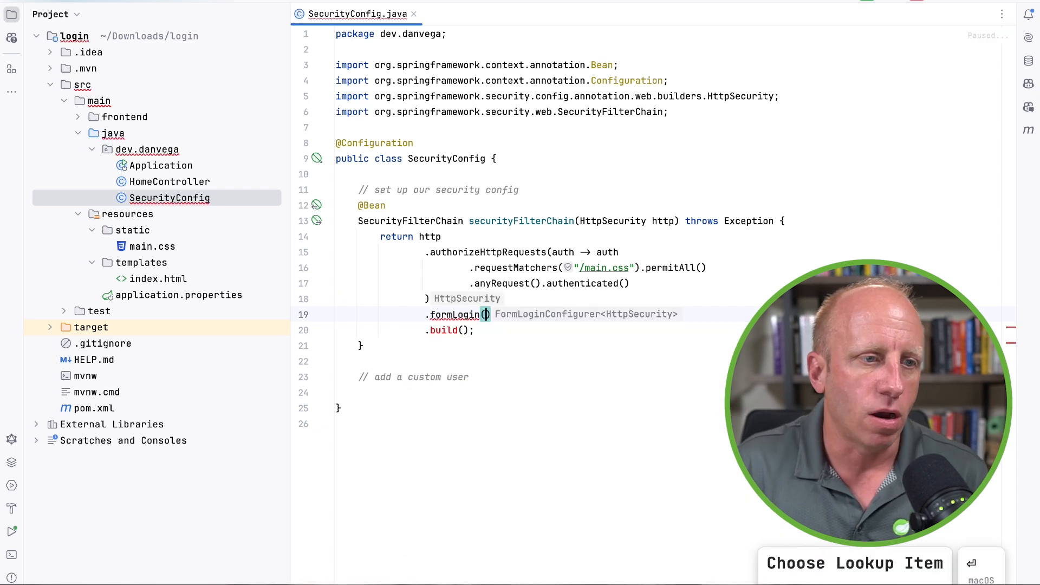
Add .formLogin(form -> form.loginPage("/login").permitAll()) to the security filter chain before build()
type("fro")
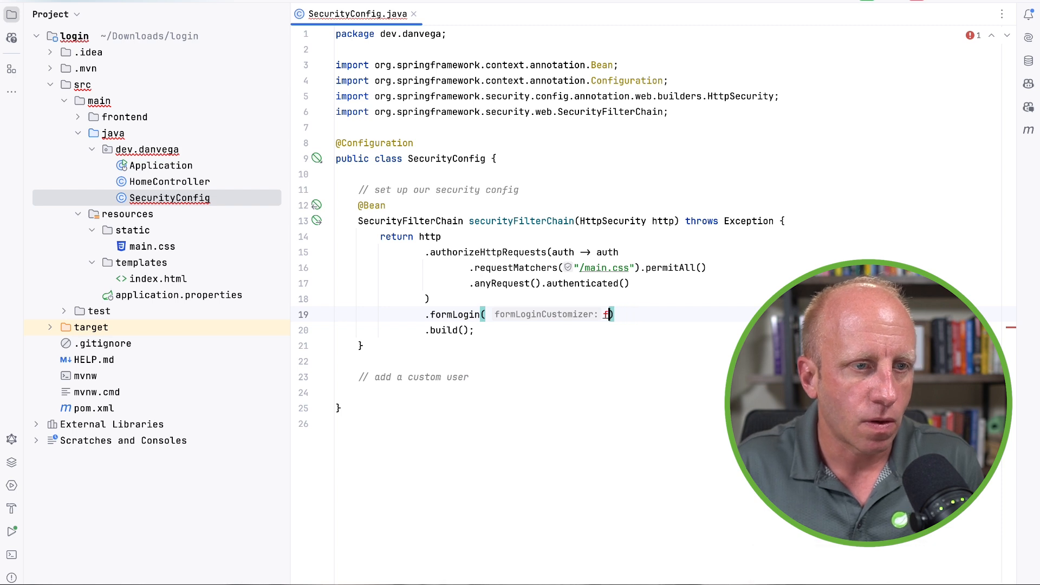
type("orm -> form")
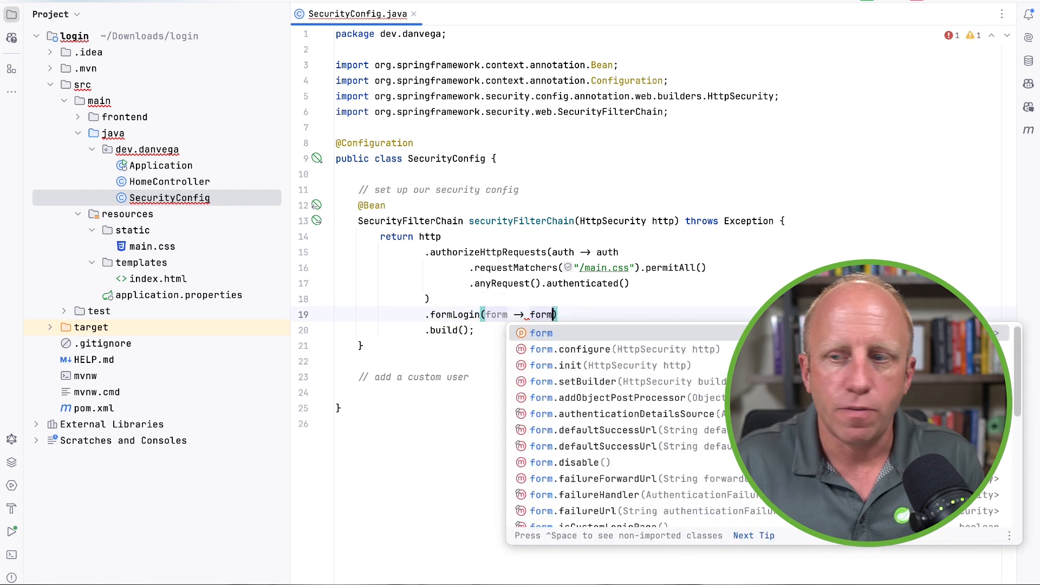
type(".")
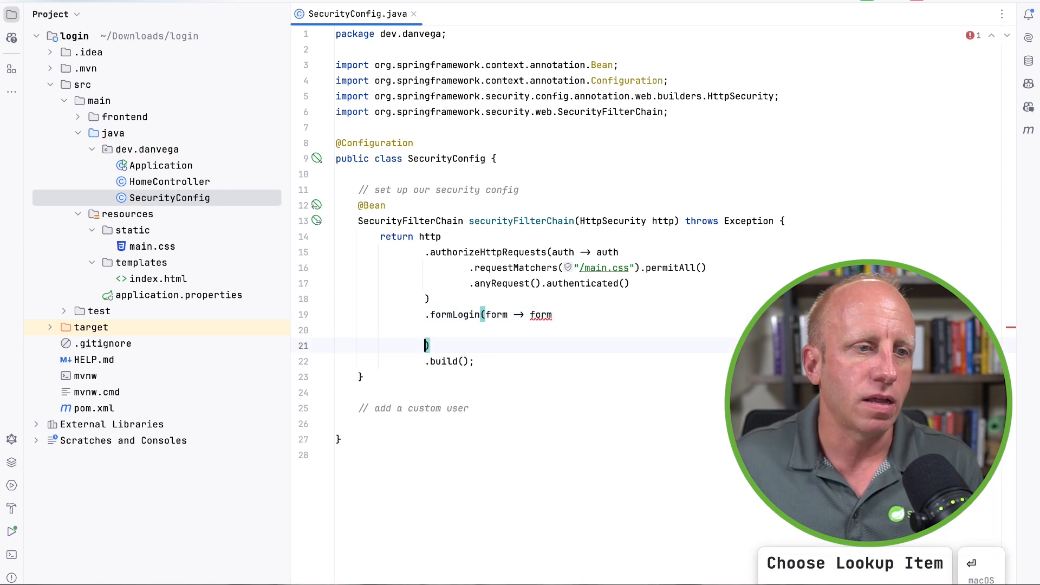
type(".loginPage()")
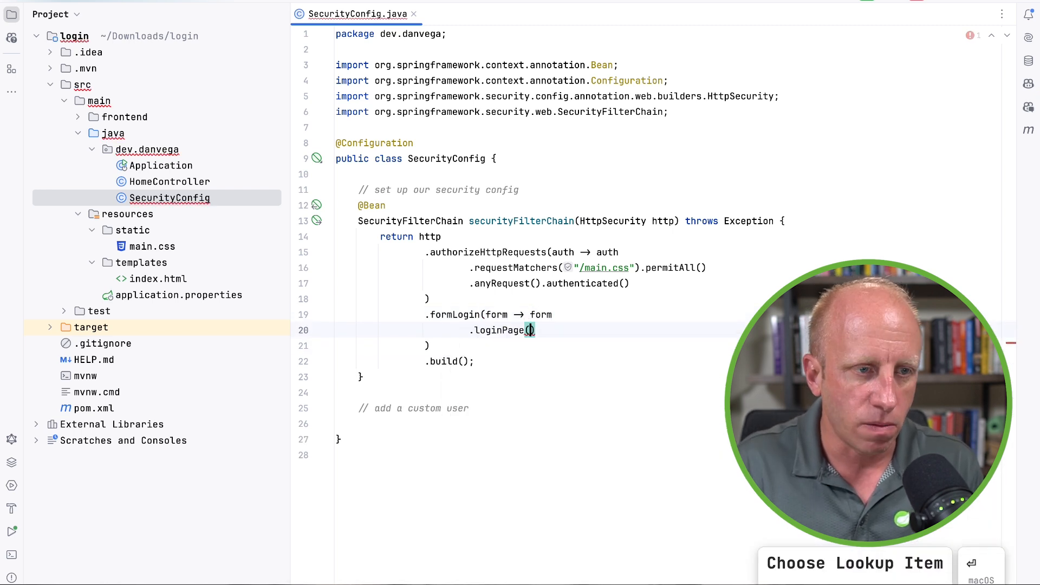
type("\"")
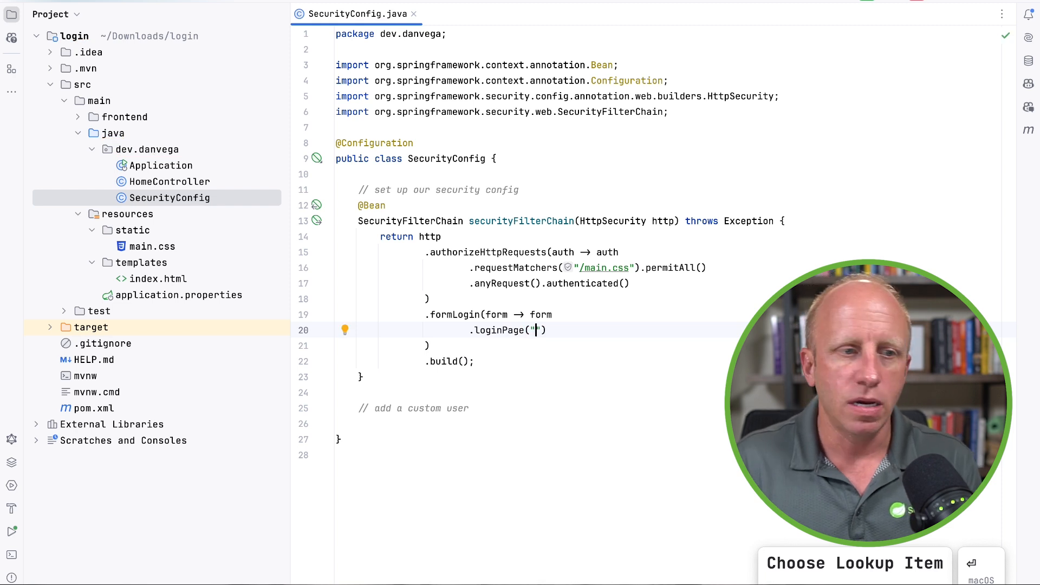
type("login")
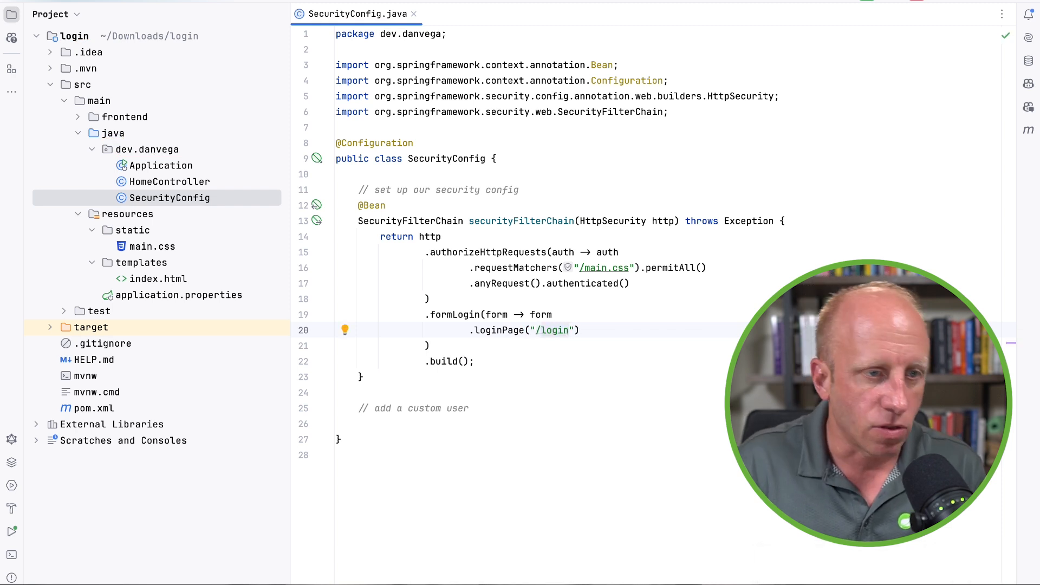
type("custom-")
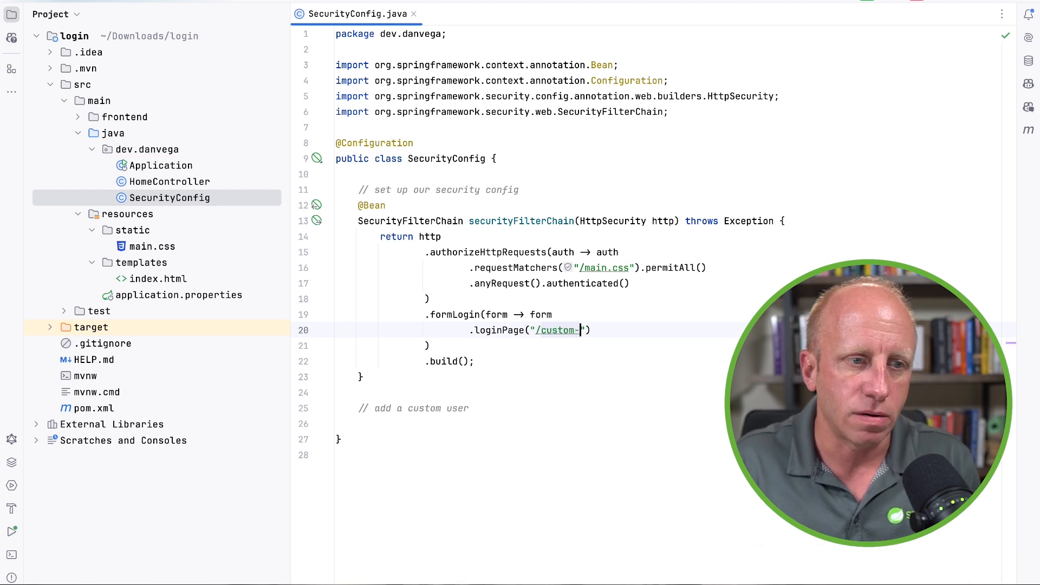
key("Backspace")
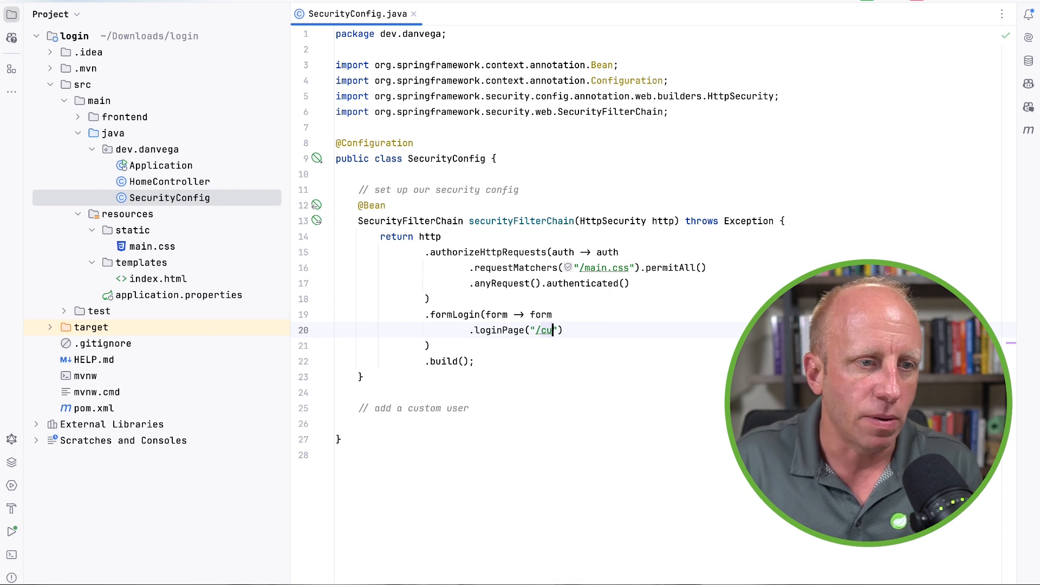
type("login")
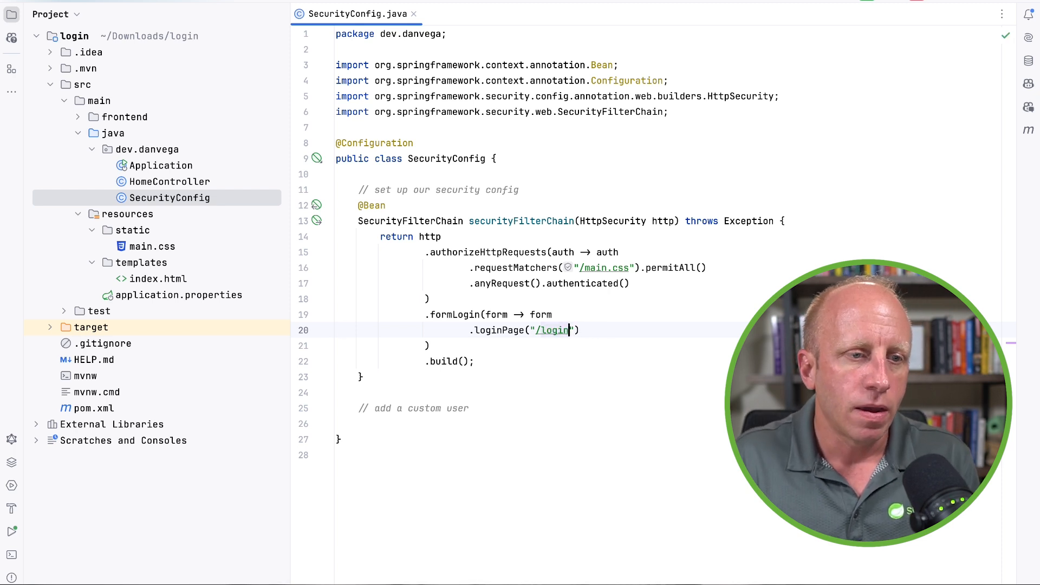
type(".permitAll(")
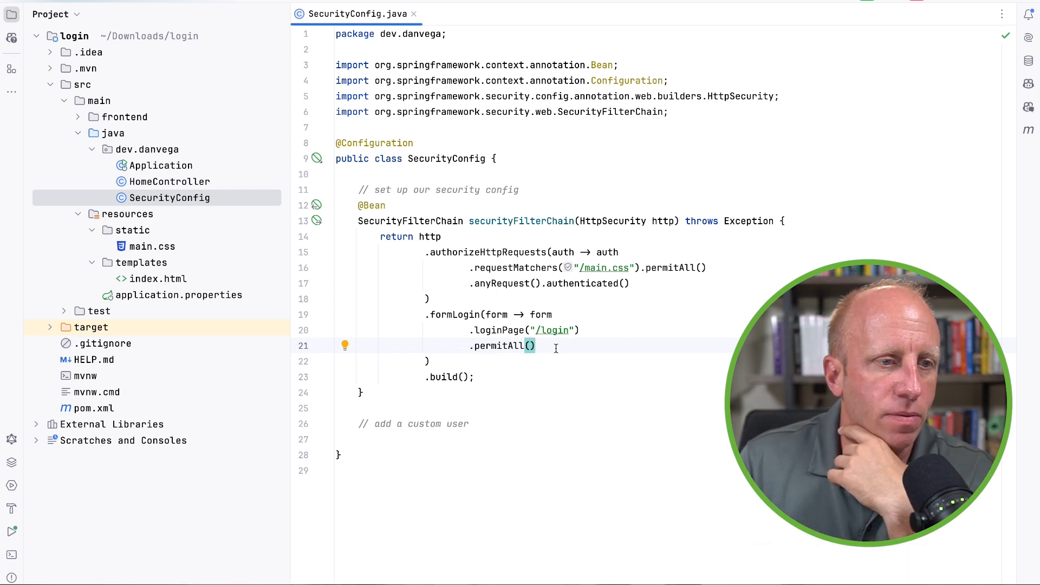
mouse_move(334, 350)
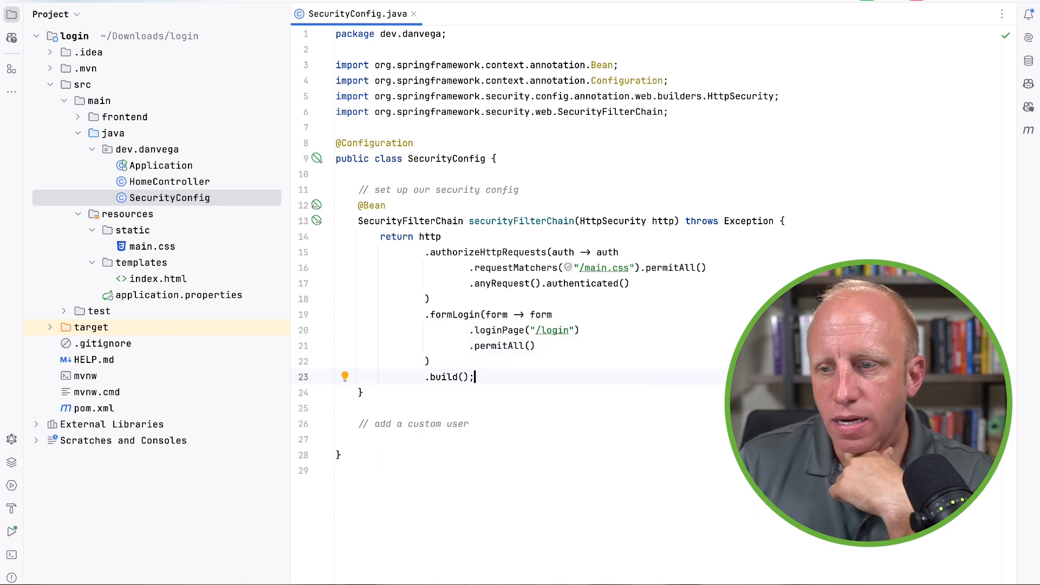
mouse_move(491, 181)
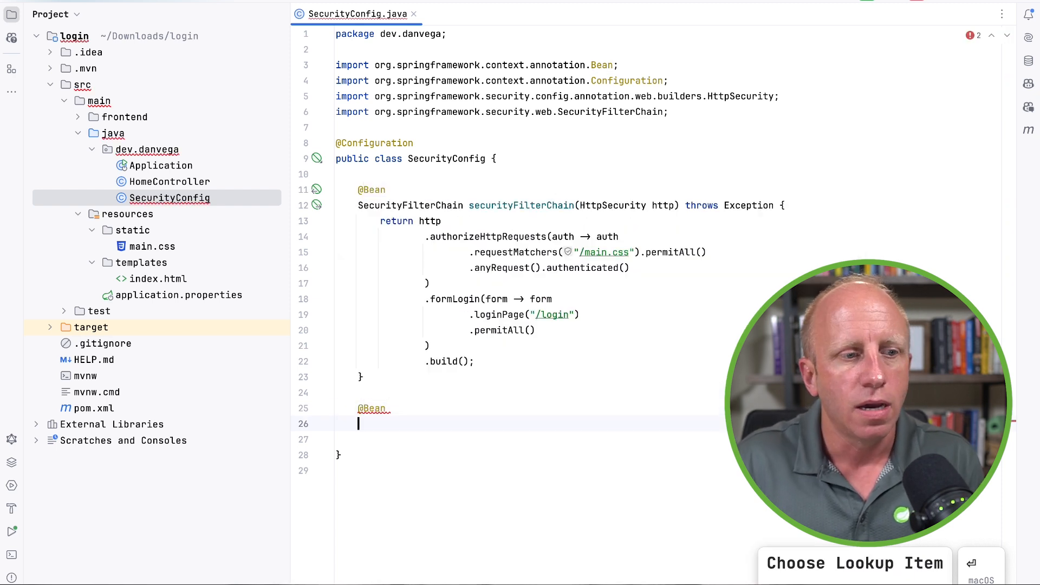
type("UserS")
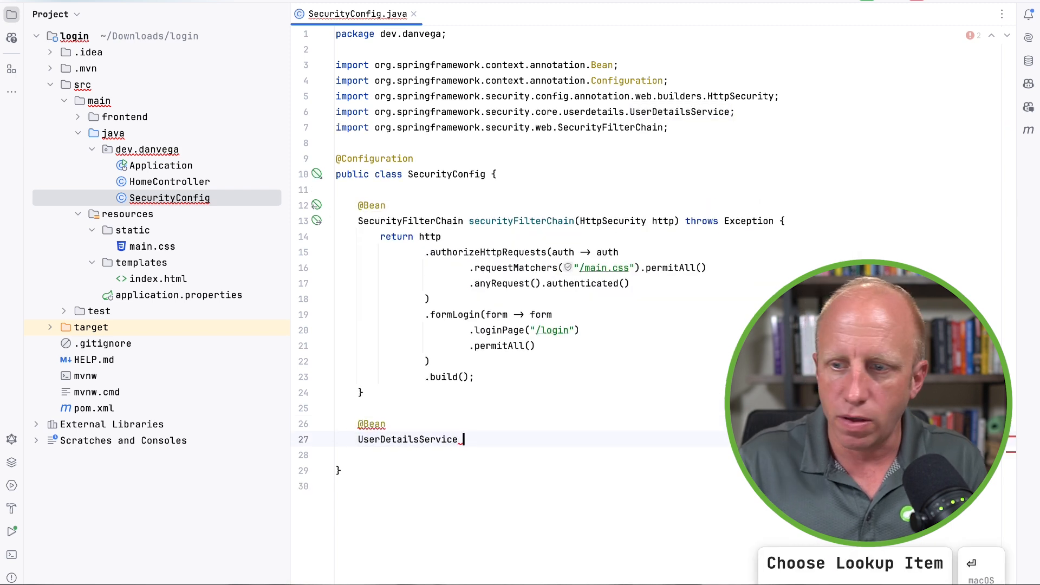
type("userDetailsService()")
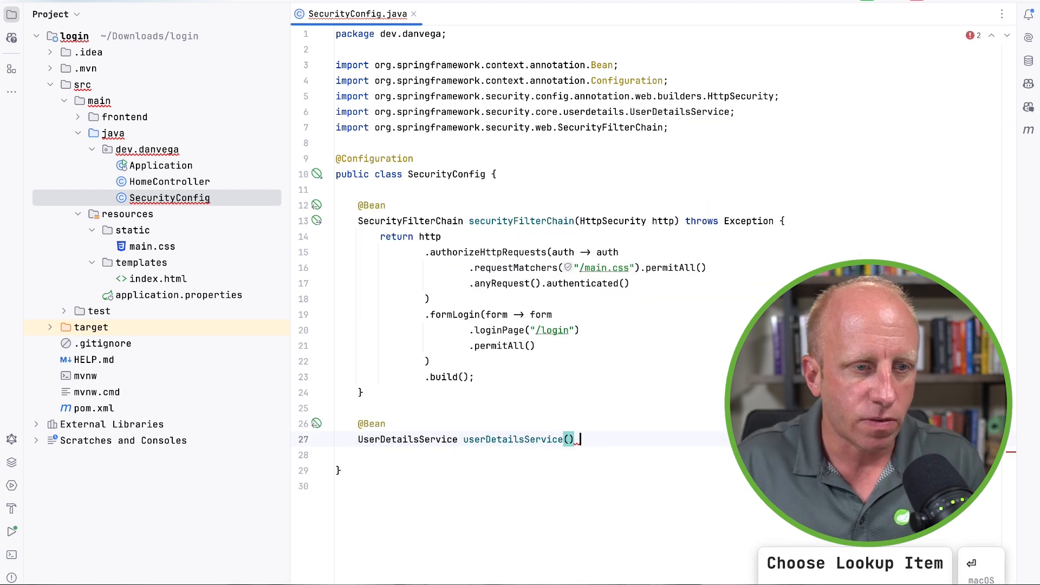
type("{")
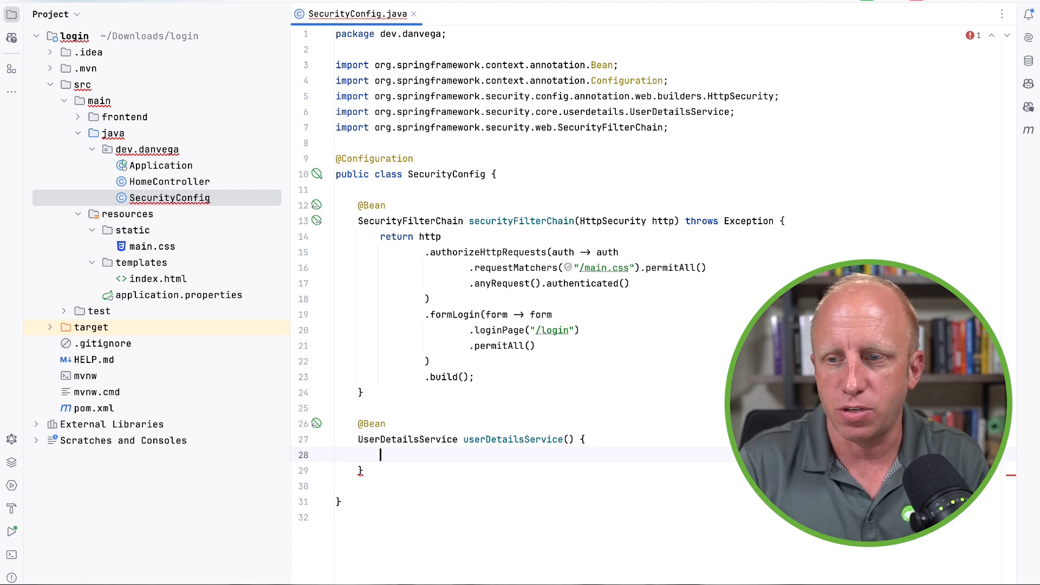
type("var")
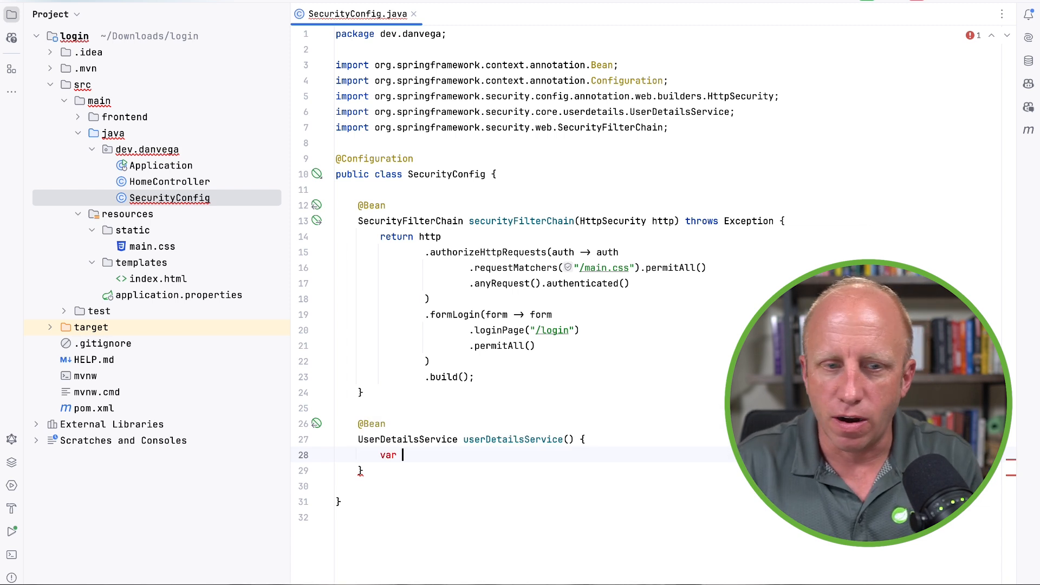
type("user =")
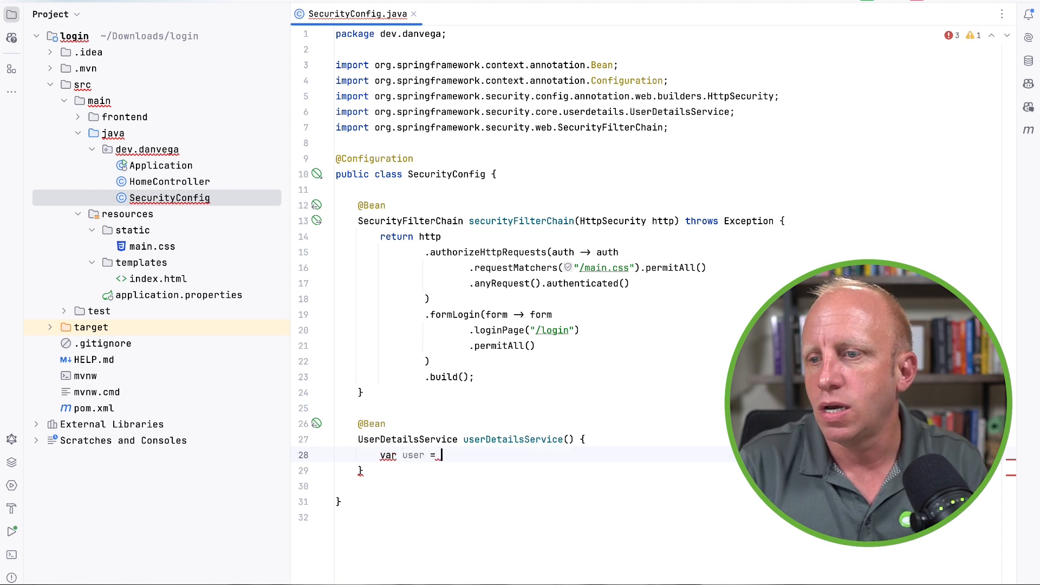
type("User.withUsername(\"")
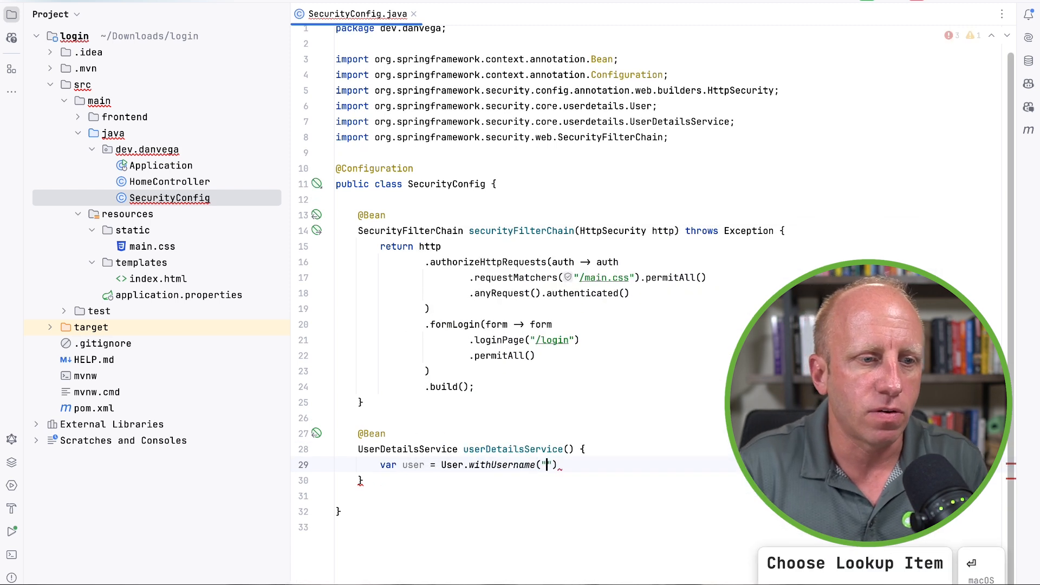
type(".")
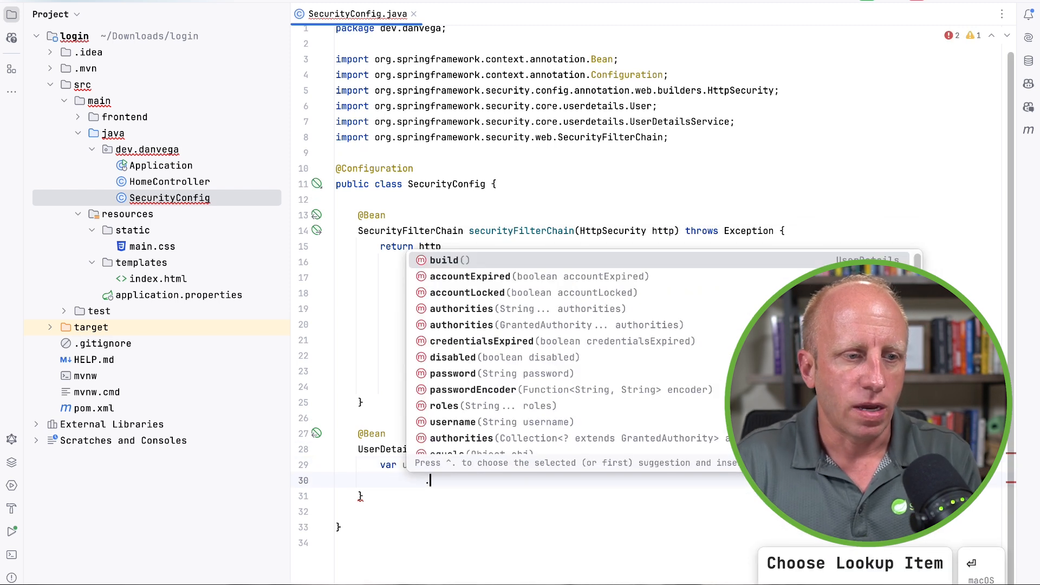
type("password(")
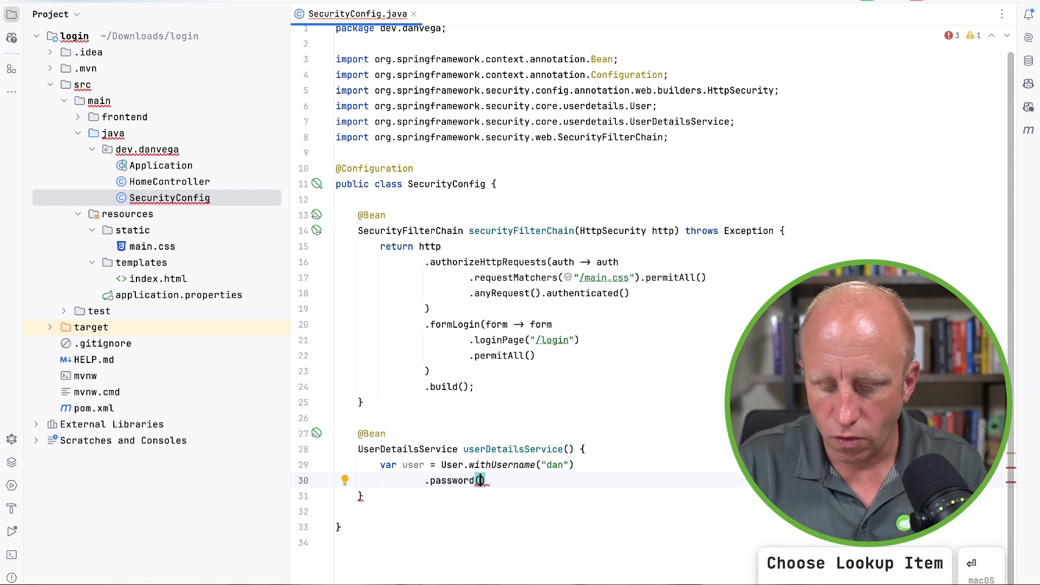
type("{n")
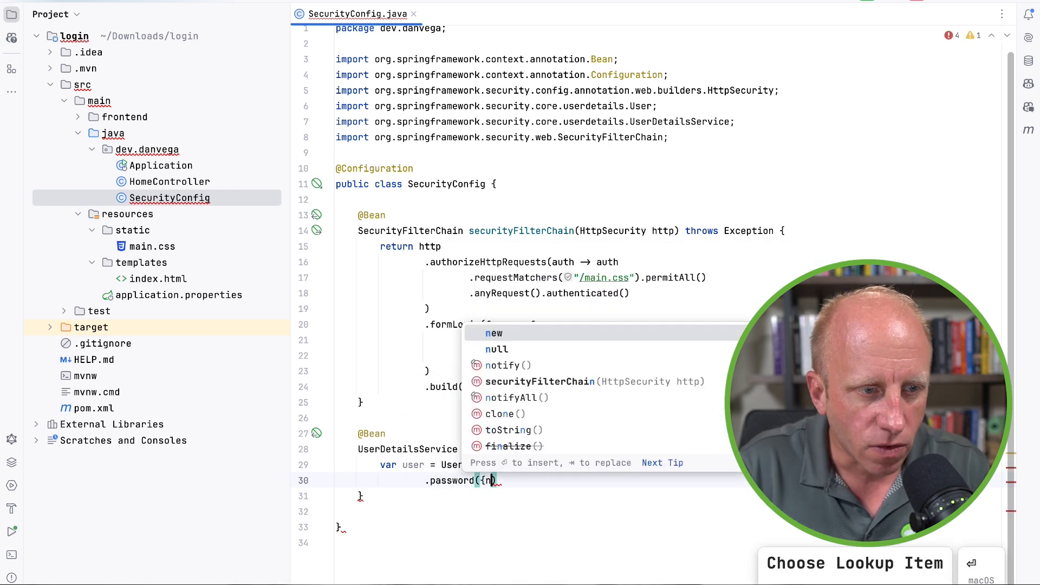
type("oop")
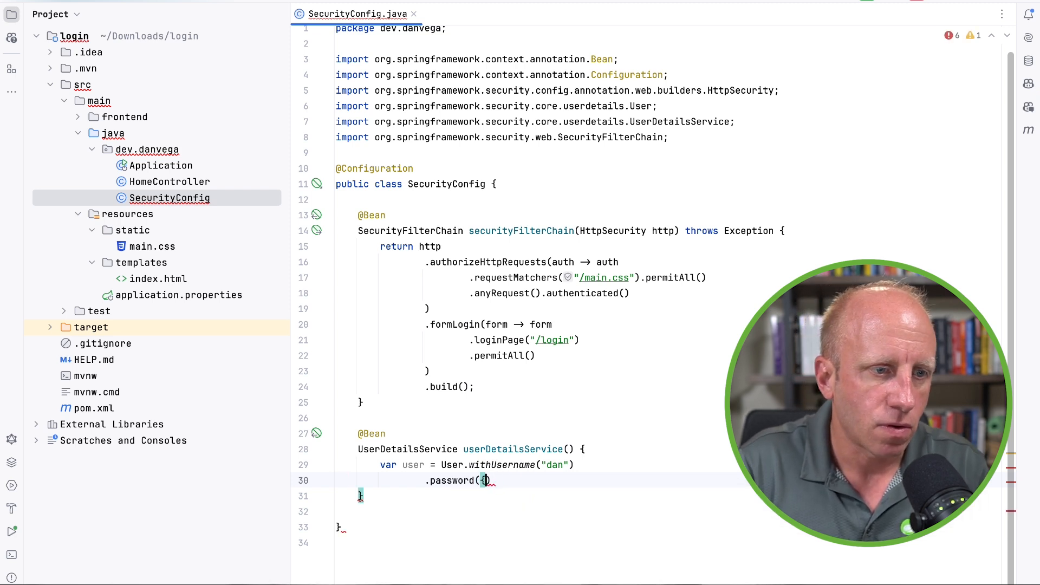
type("\"{")
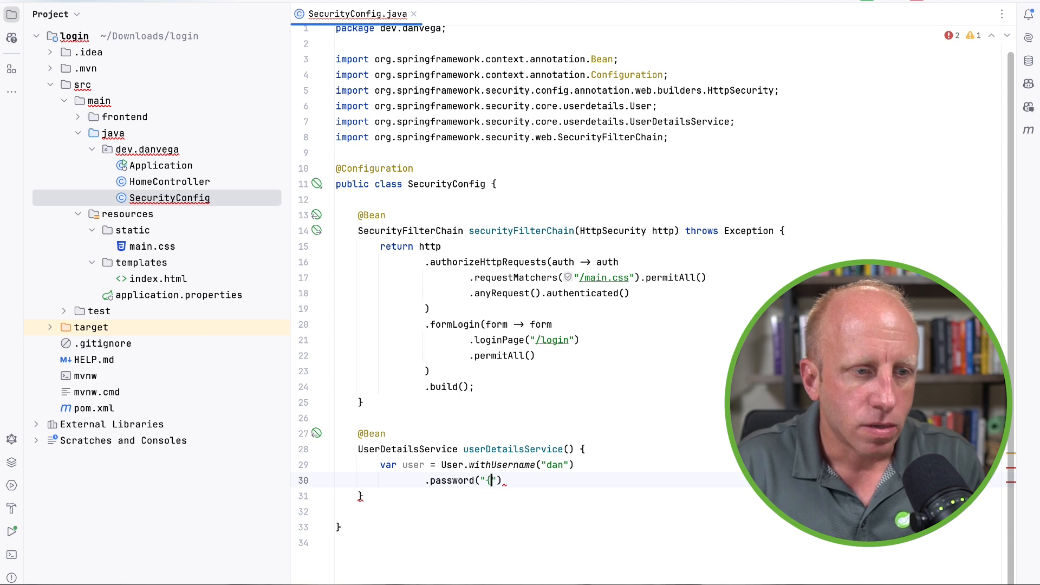
type("noop}")
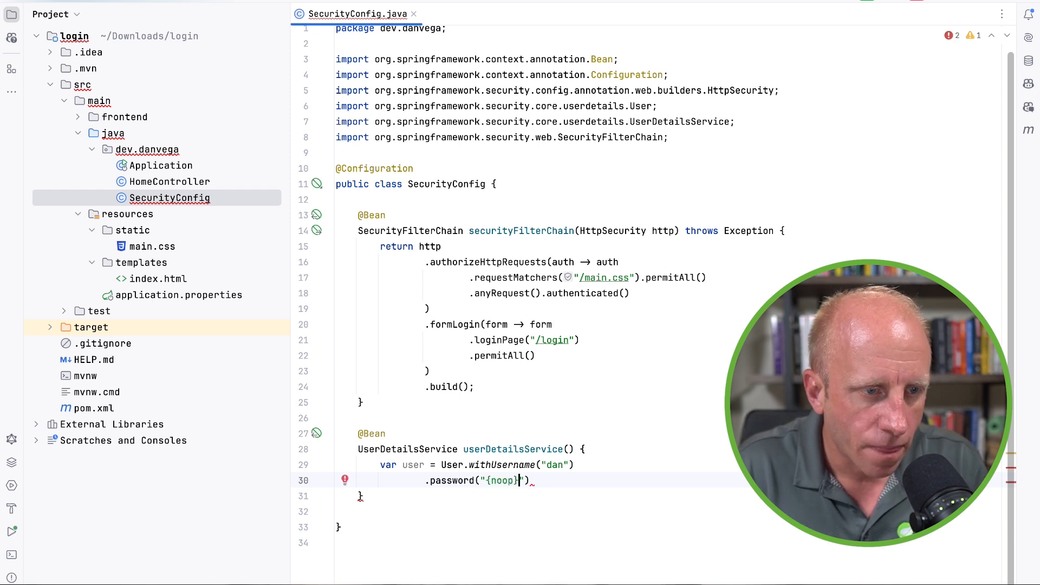
type("password")
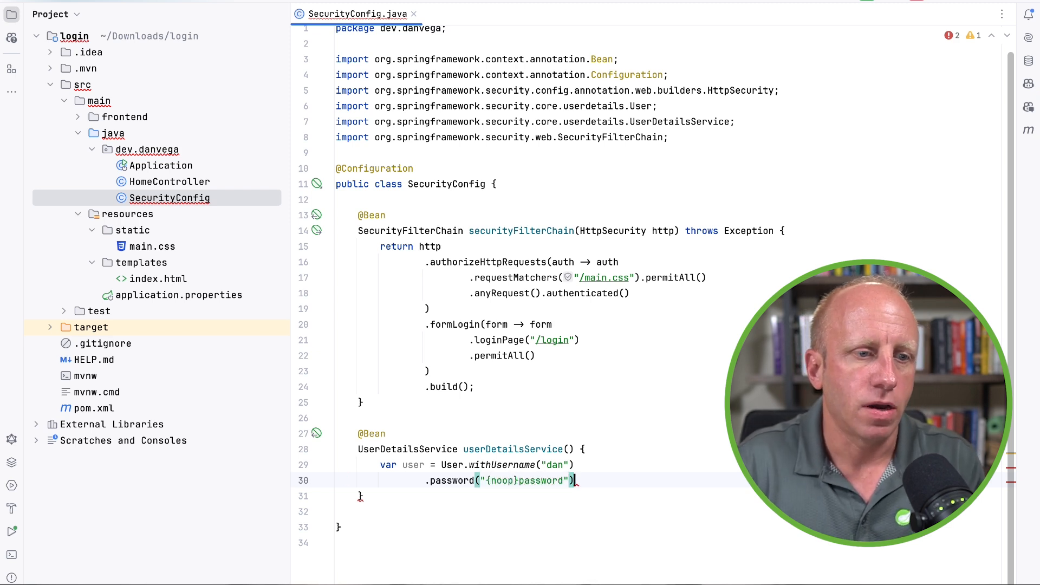
type(".build();")
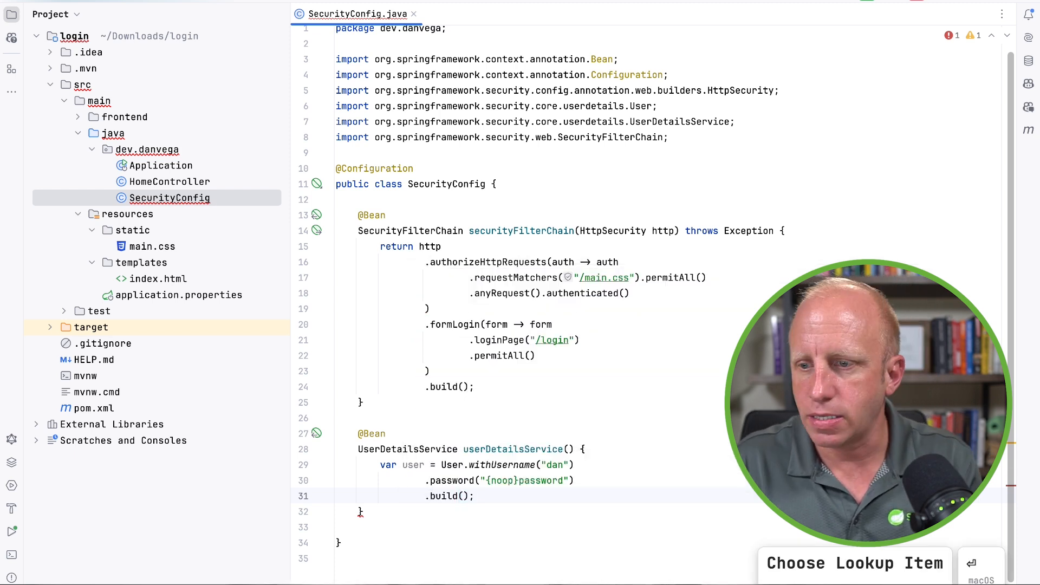
Return new InMemoryUserDetailsManager(user), accepting the completion so its import is added
type("return")
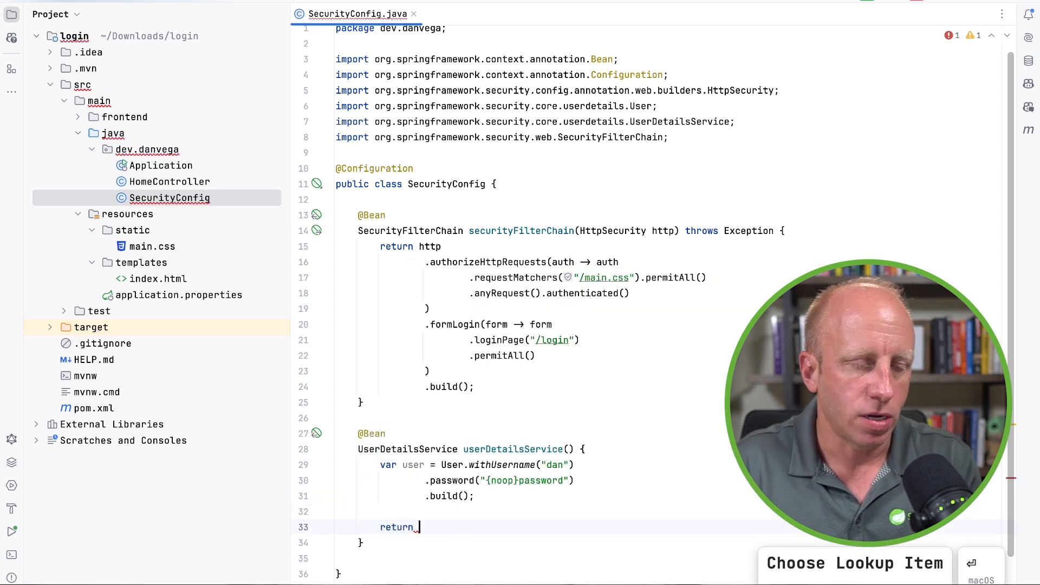
type("new in")
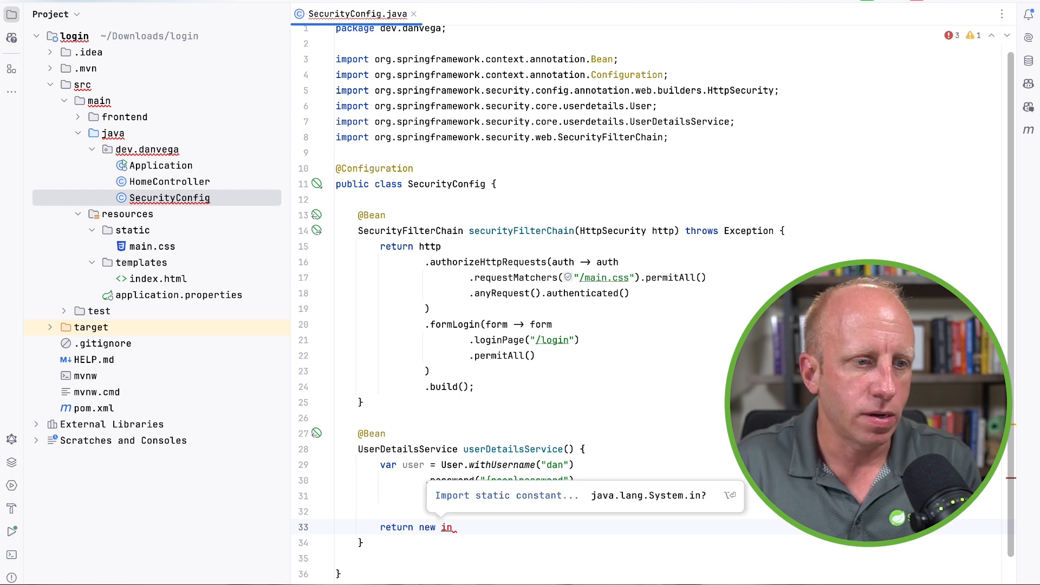
type("InMe")
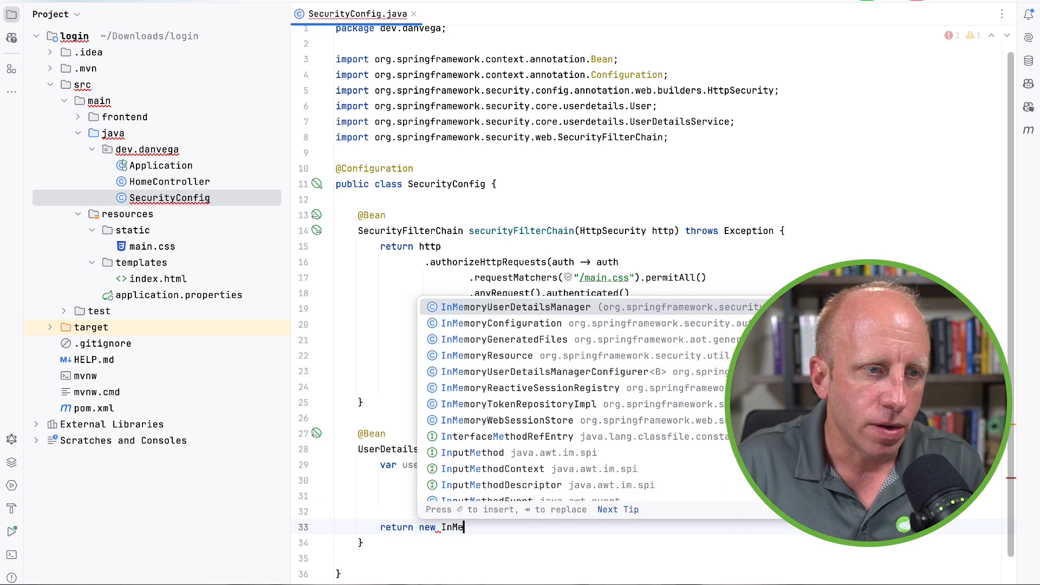
key("Enter")
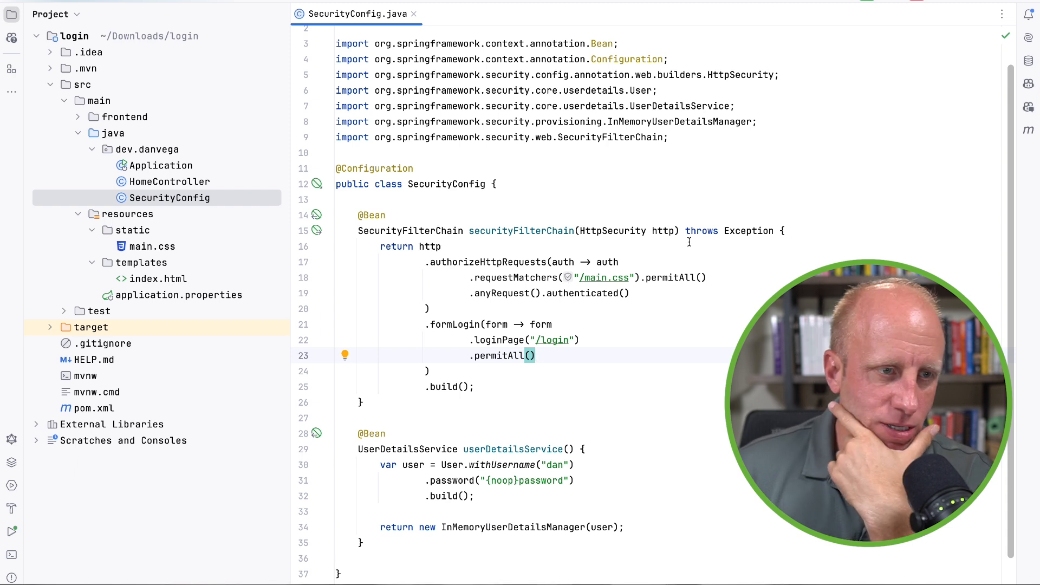
mouse_move(219, 203)
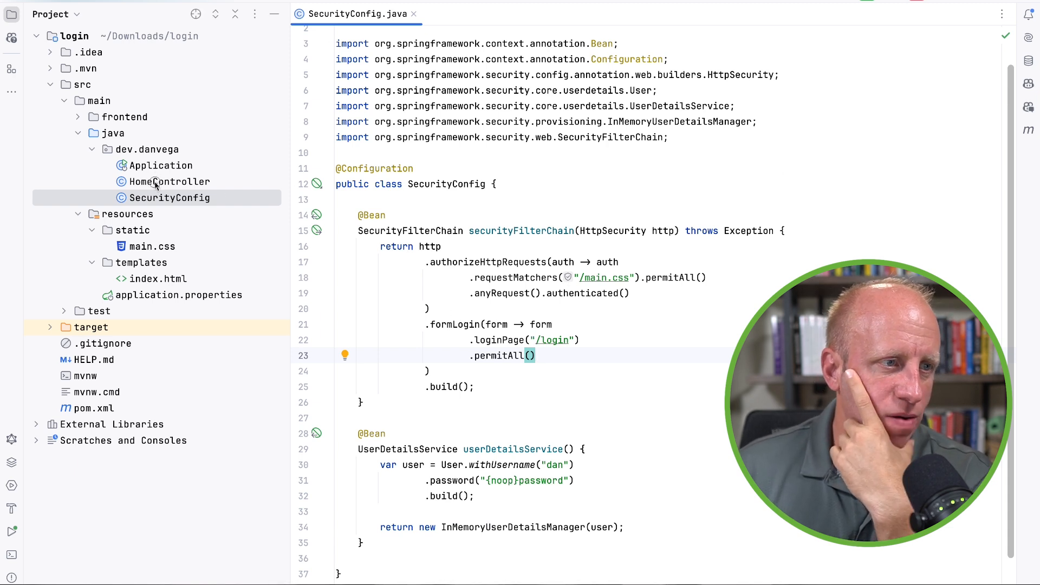
left_click(169, 181)
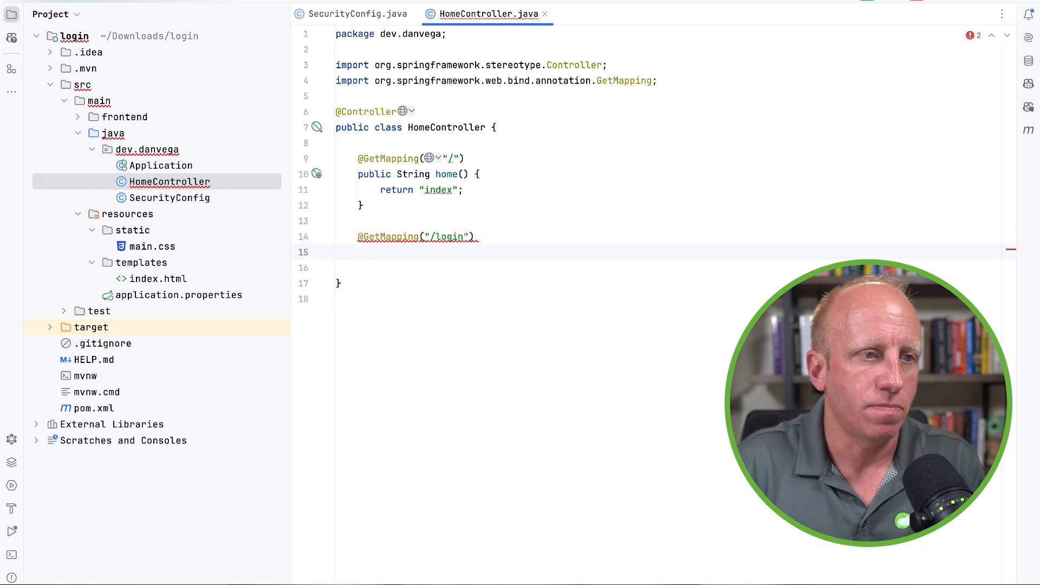
Add a public String login() method returning "login" under the /login mapping
type("public String login() {")
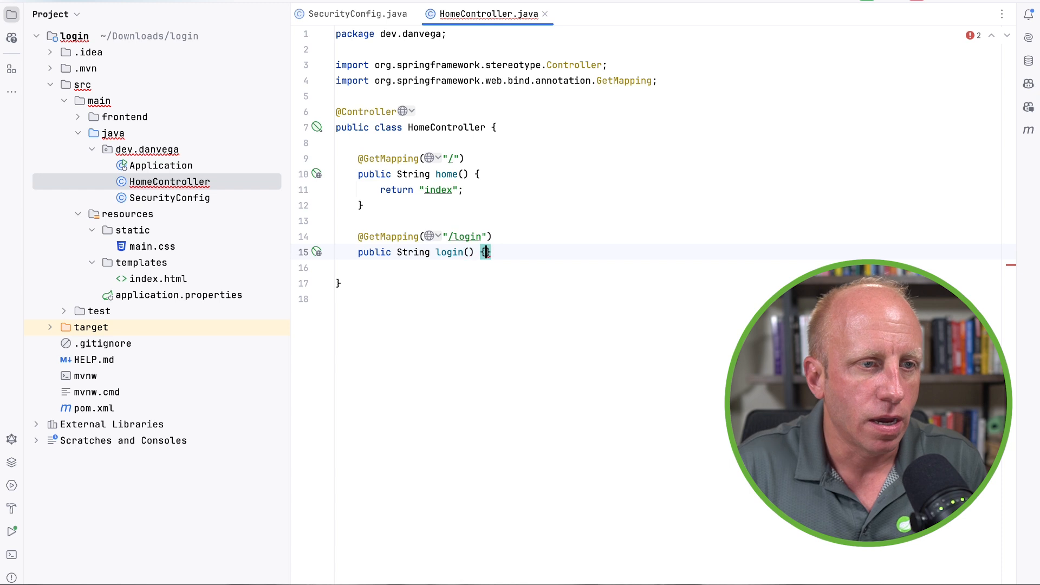
type("return \"login\";")
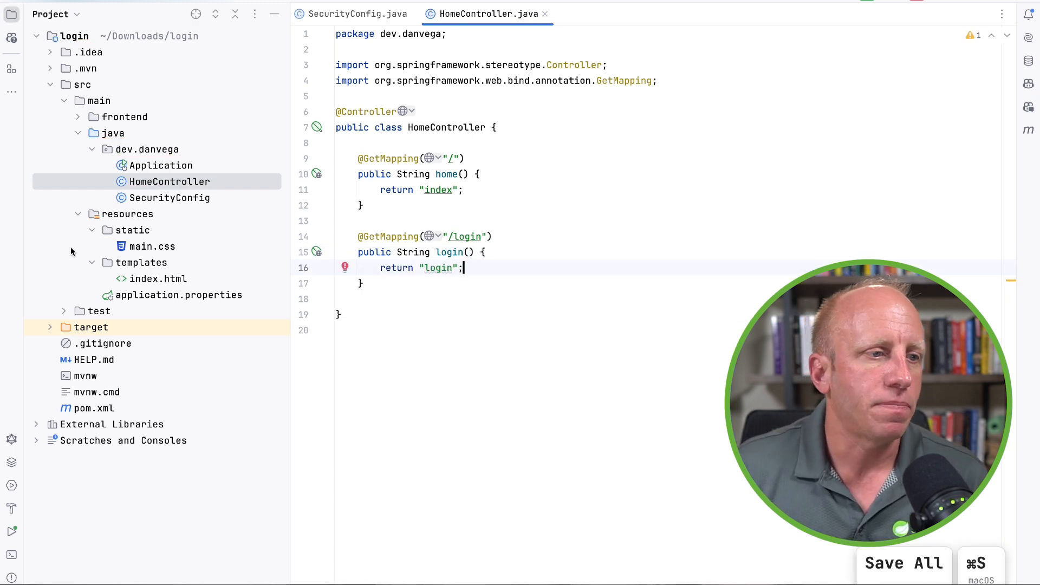
right_click(142, 263)
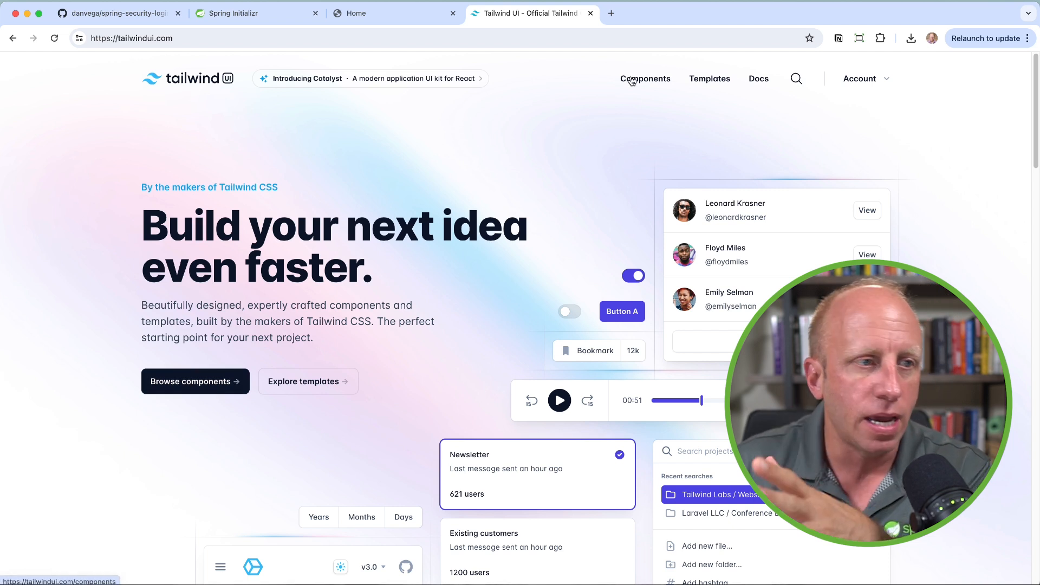
Search the Tailwind UI components catalogue for "sign" to find Sign-in and Registration forms
left_click(644, 78)
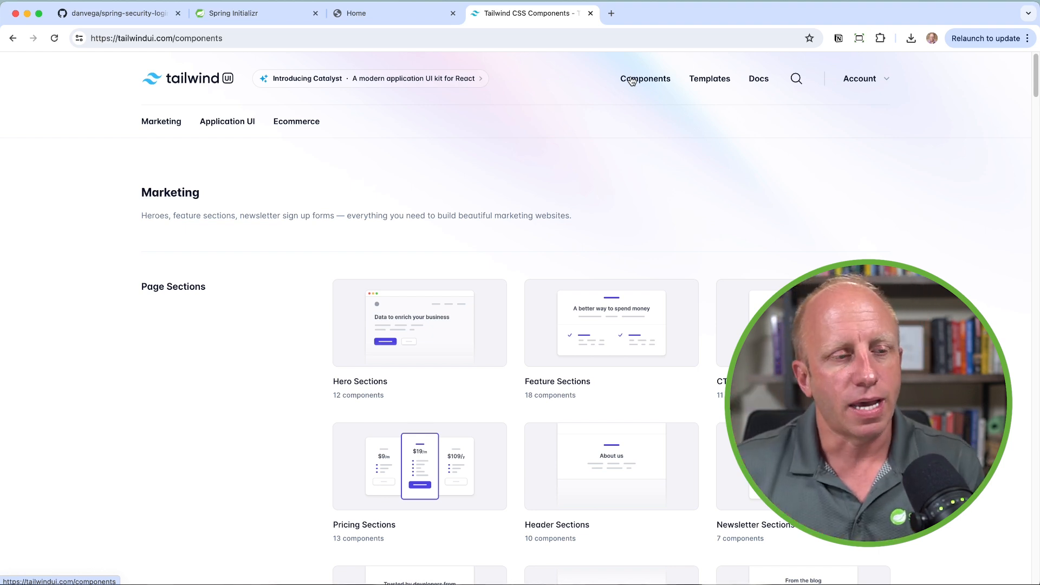
type("spencer")
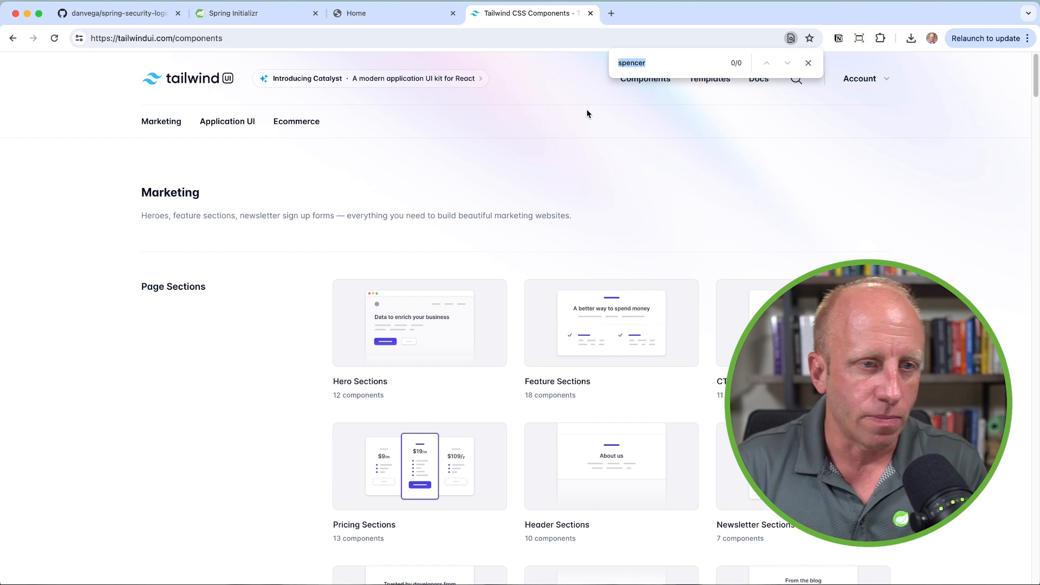
type("sign-in")
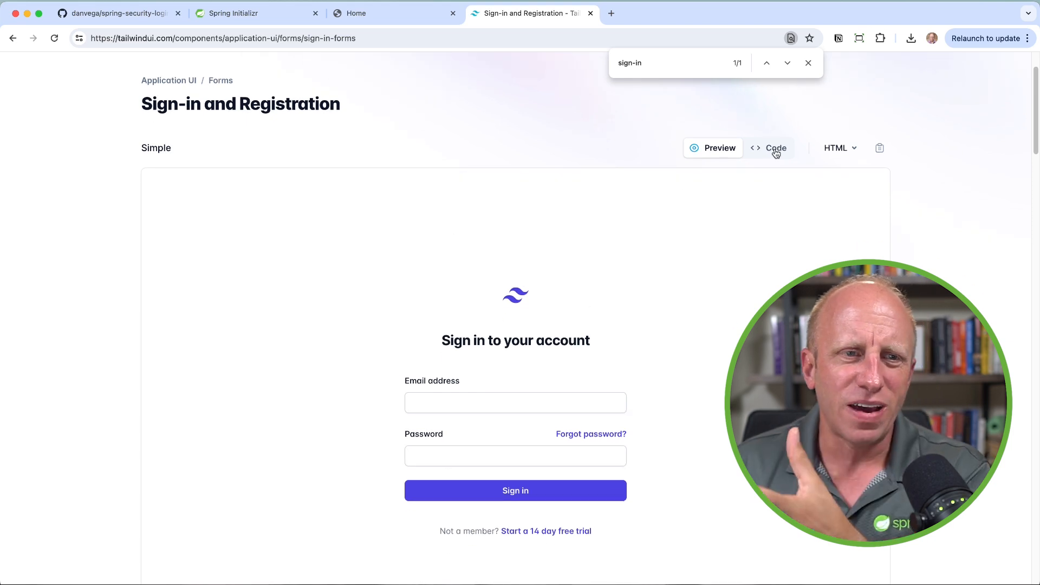
View the Simple sign-in form's code, return to Preview, and scroll through other variants
left_click(769, 148)
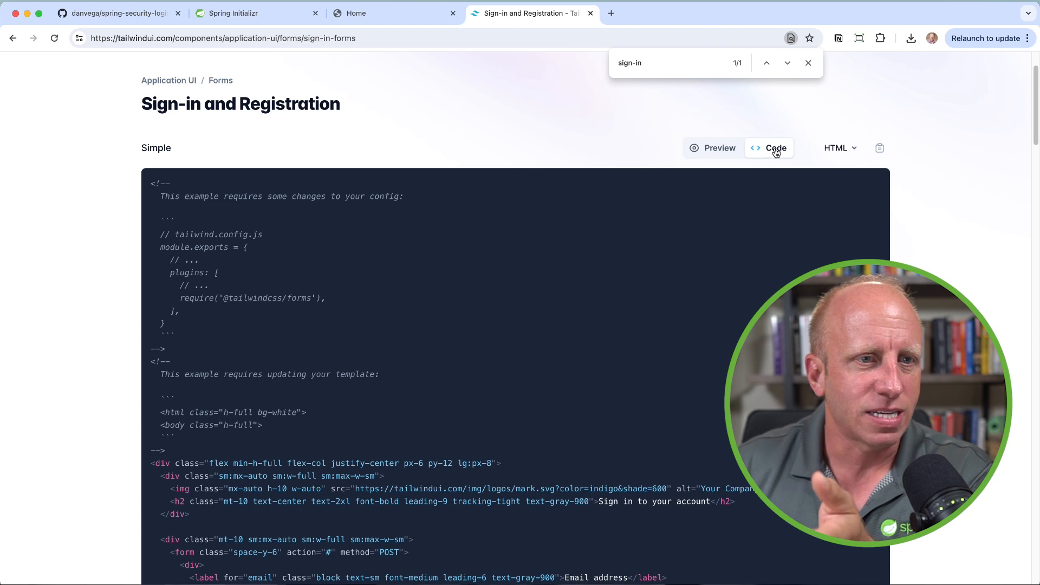
left_click(719, 148)
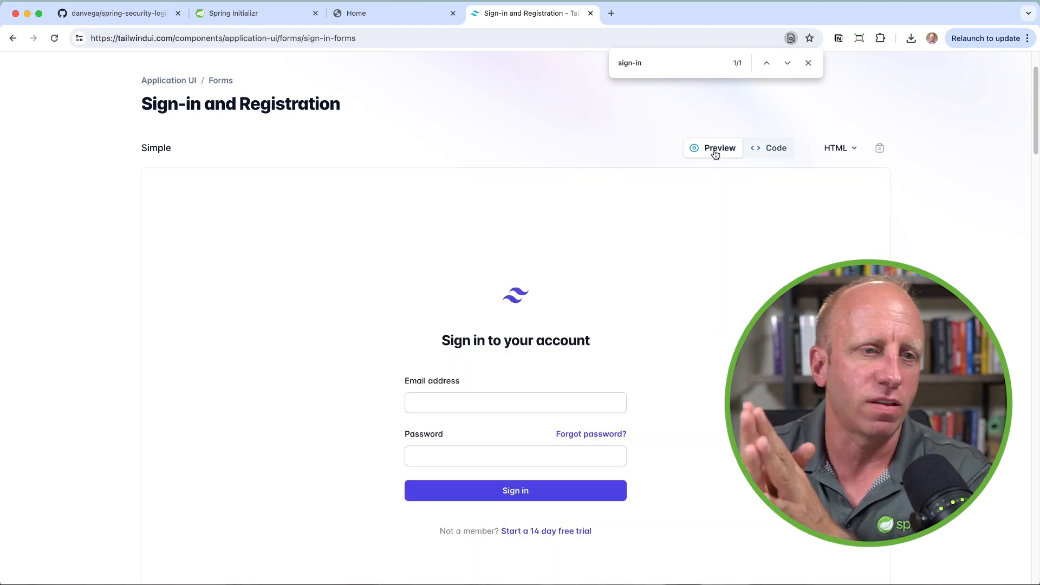
mouse_move(713, 153)
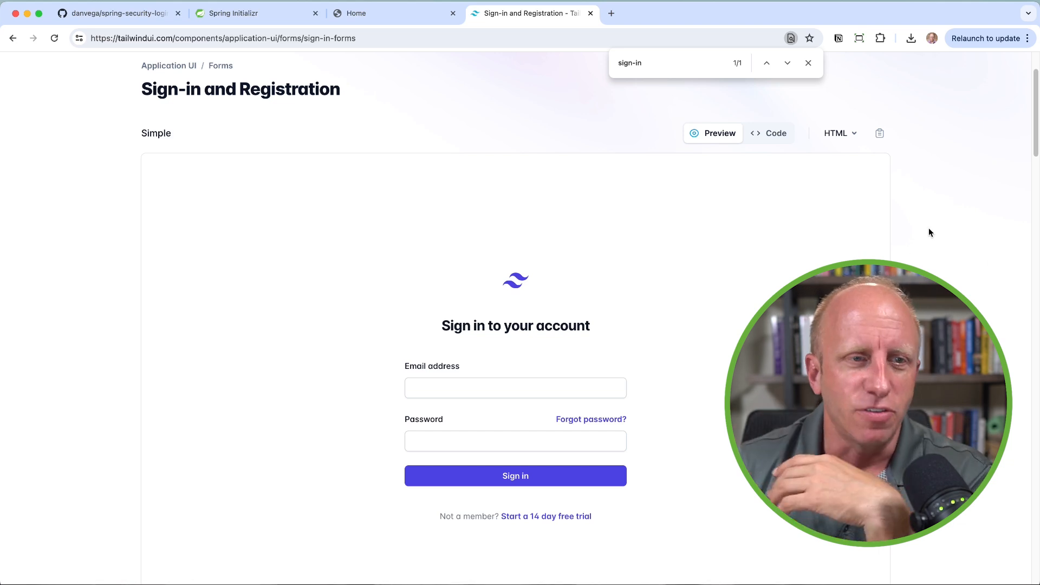
scroll("down", 3)
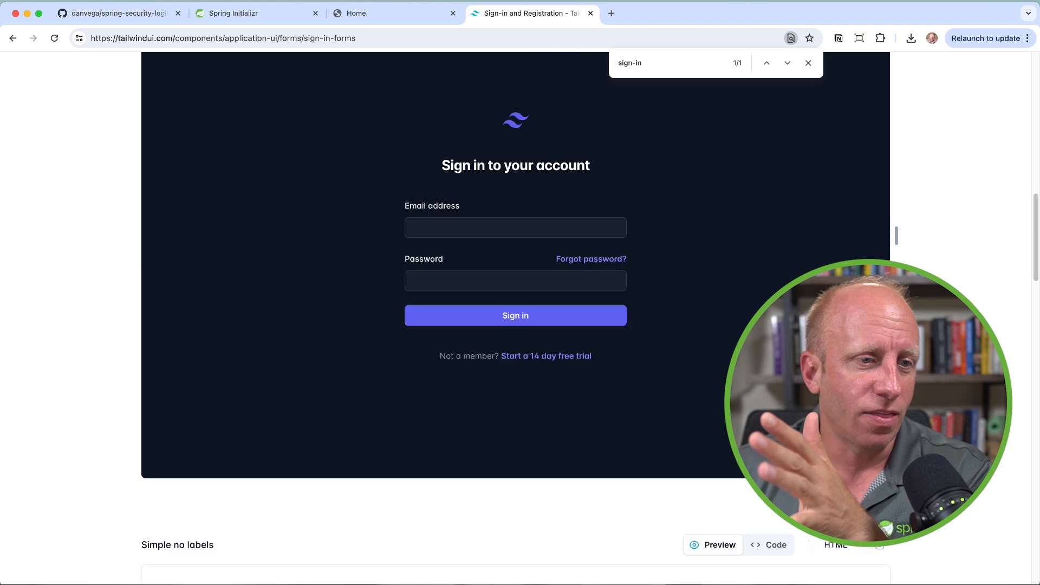
scroll("down", 3)
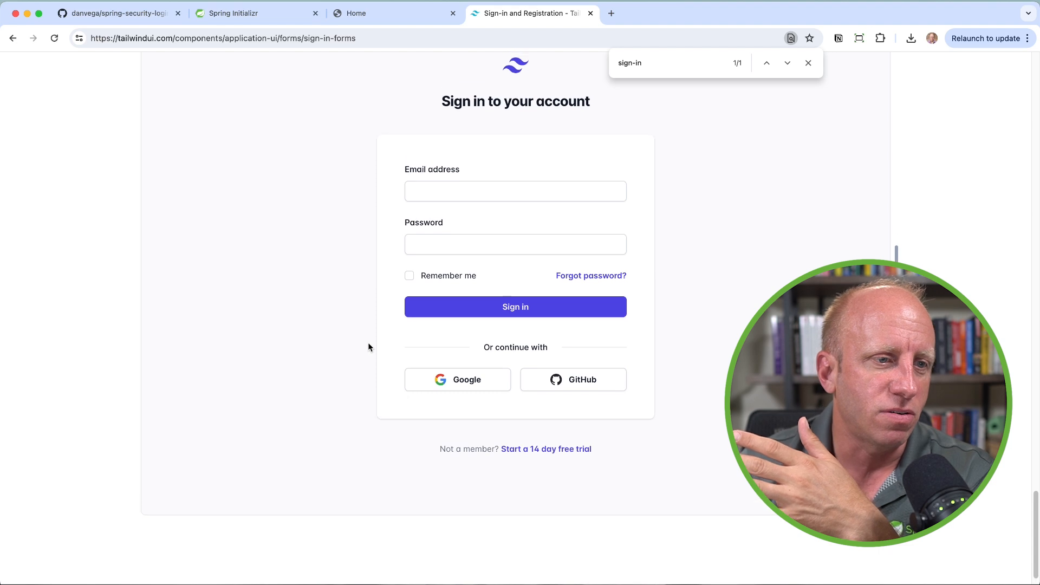
scroll("down", 3)
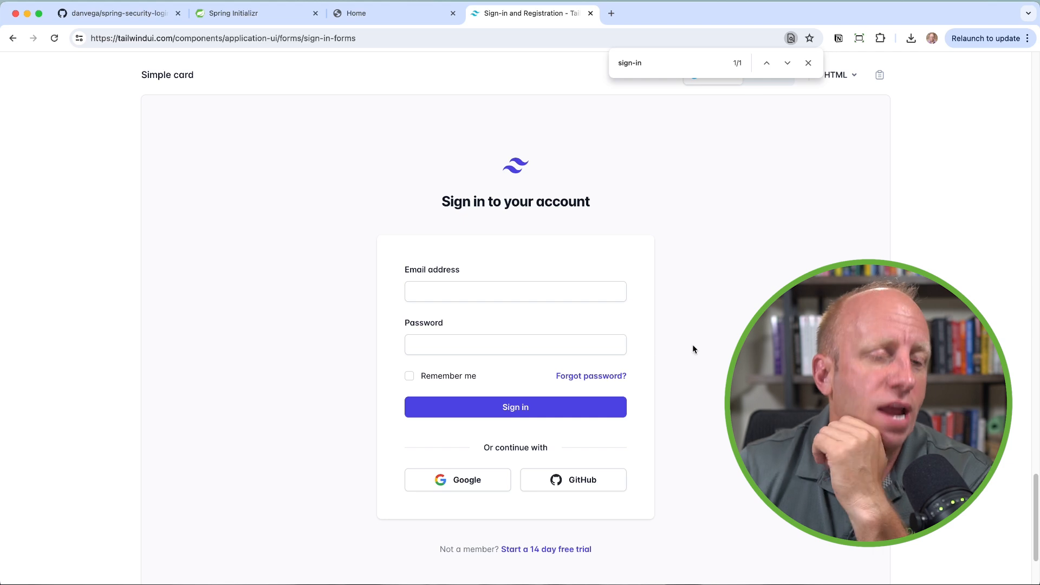
scroll("down", 3)
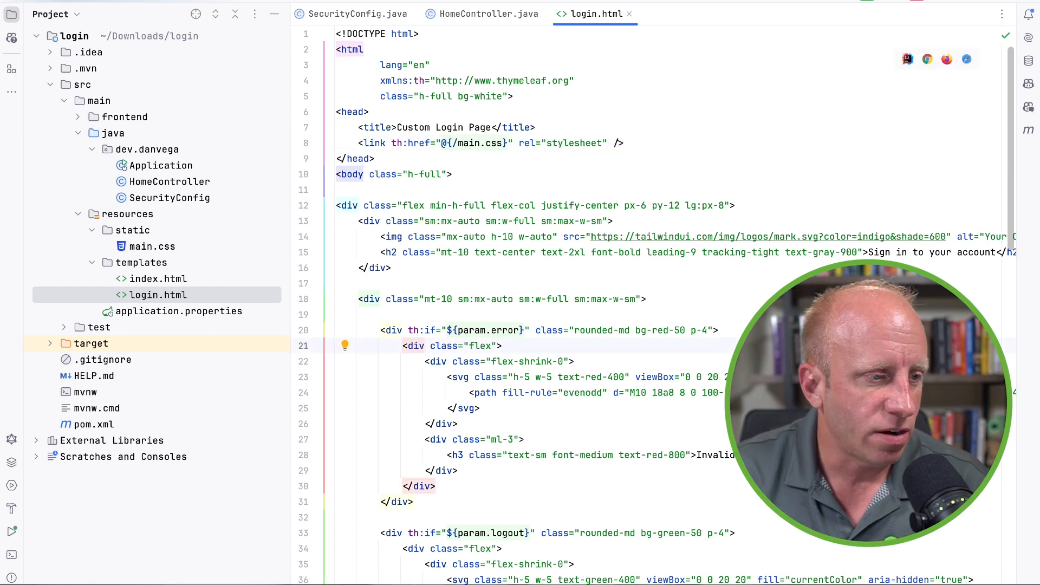
Scroll login.html to check the th:if error/logout alerts and th:action form
left_click(11, 555)
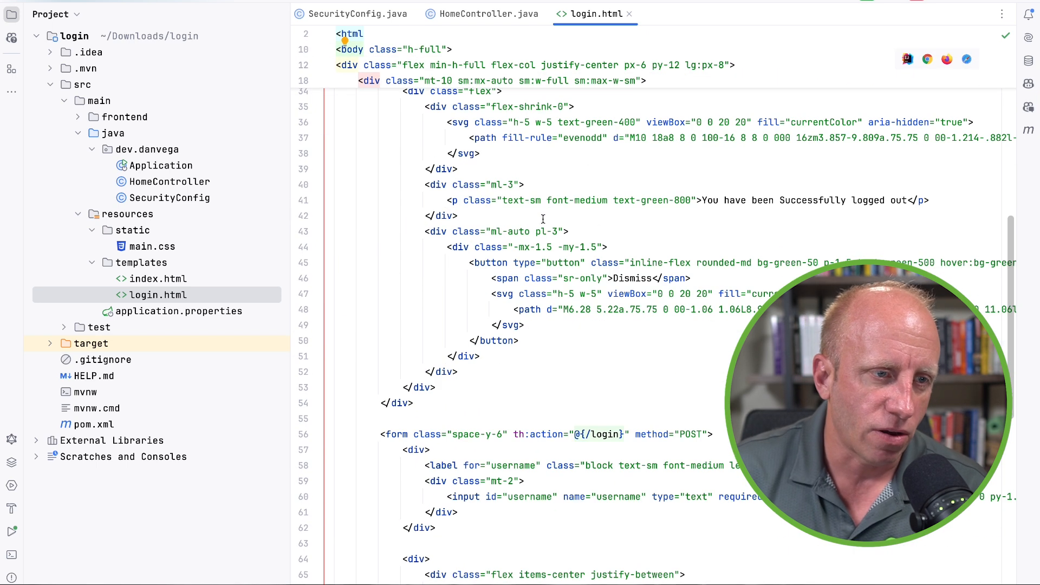
scroll("down", 3)
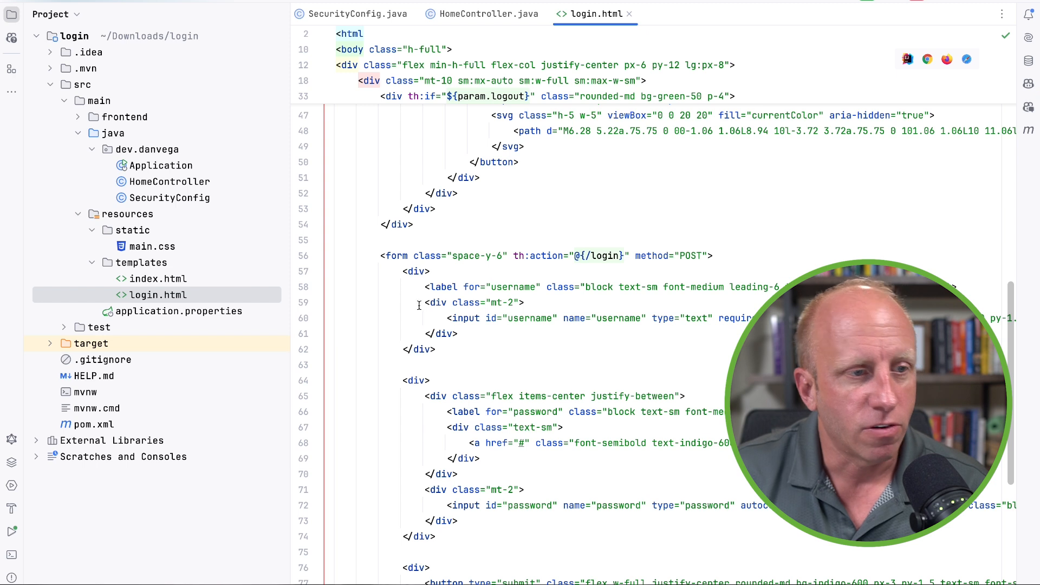
left_click(663, 256)
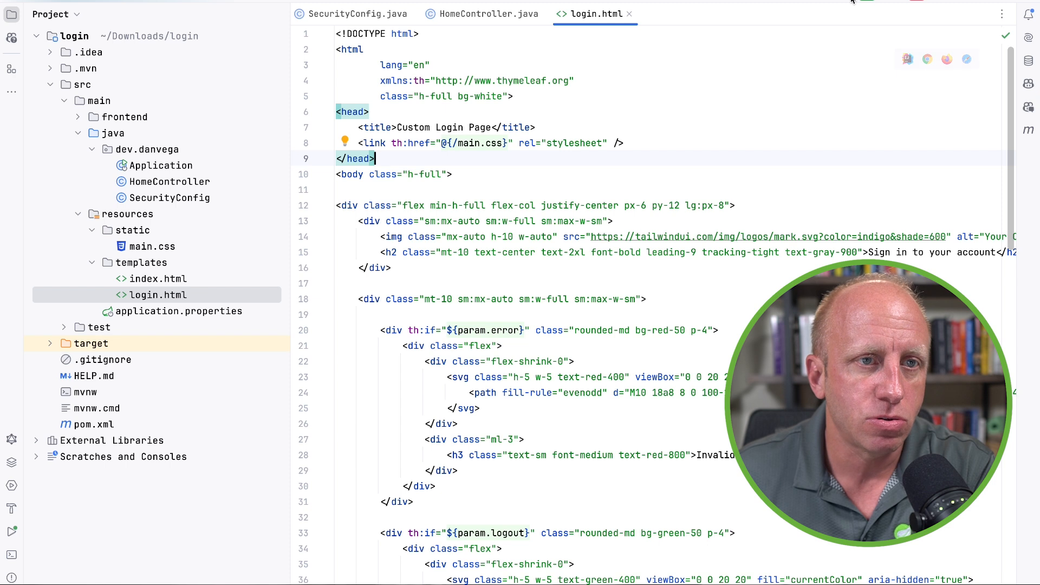
left_click(12, 532)
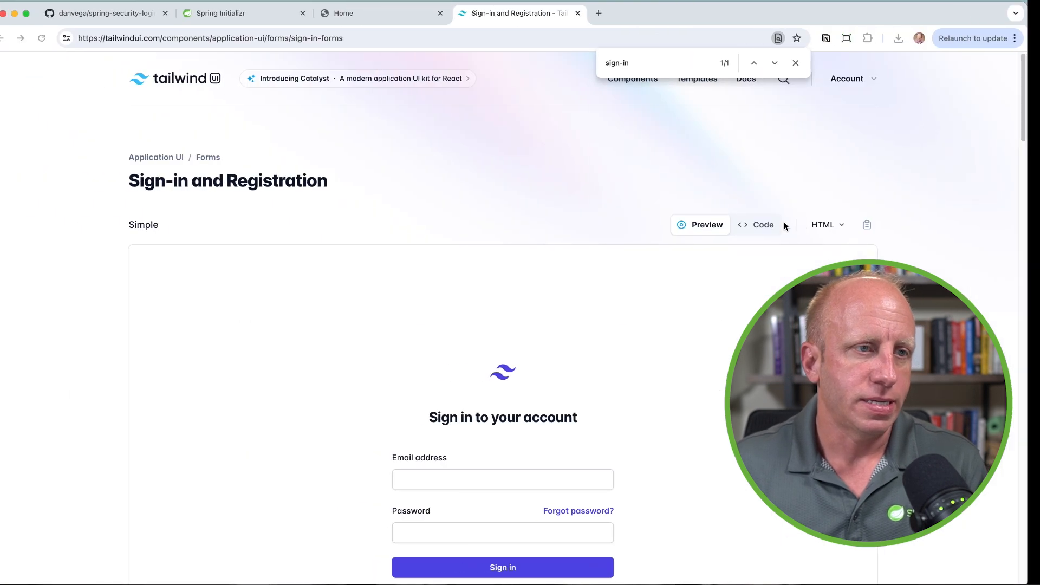
Bring up the localhost:8080 Home page tab in Chrome
left_click(382, 12)
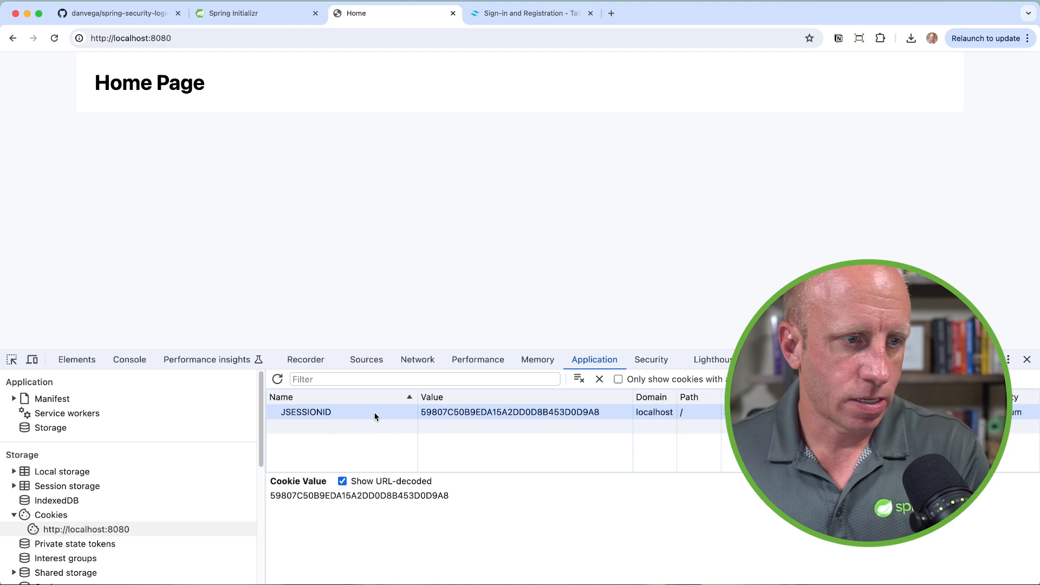
Reload localhost:8080 so it redirects to the Tailwind-styled /login sign-in page
left_click(1027, 359)
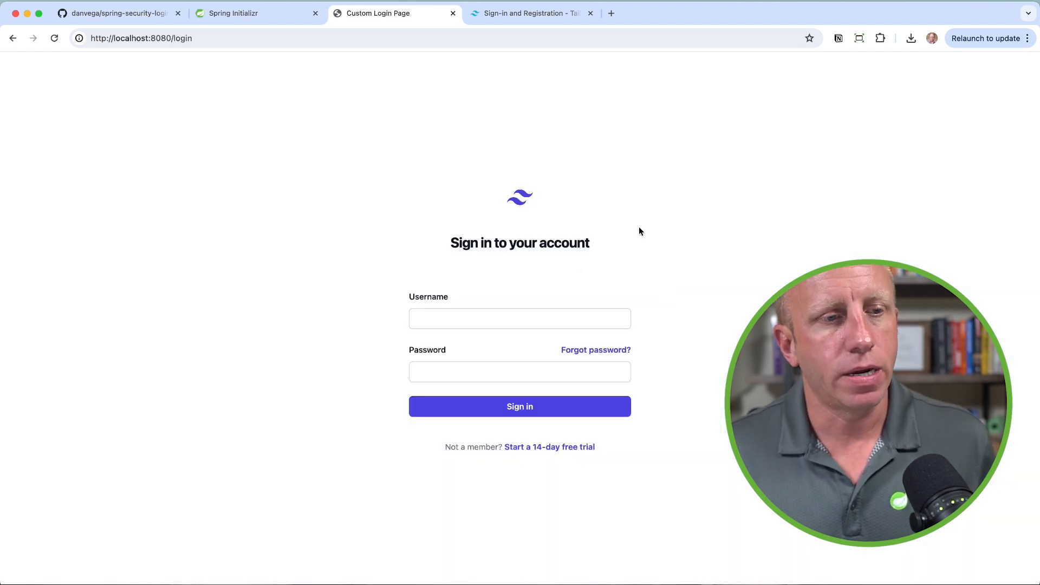
mouse_move(321, 110)
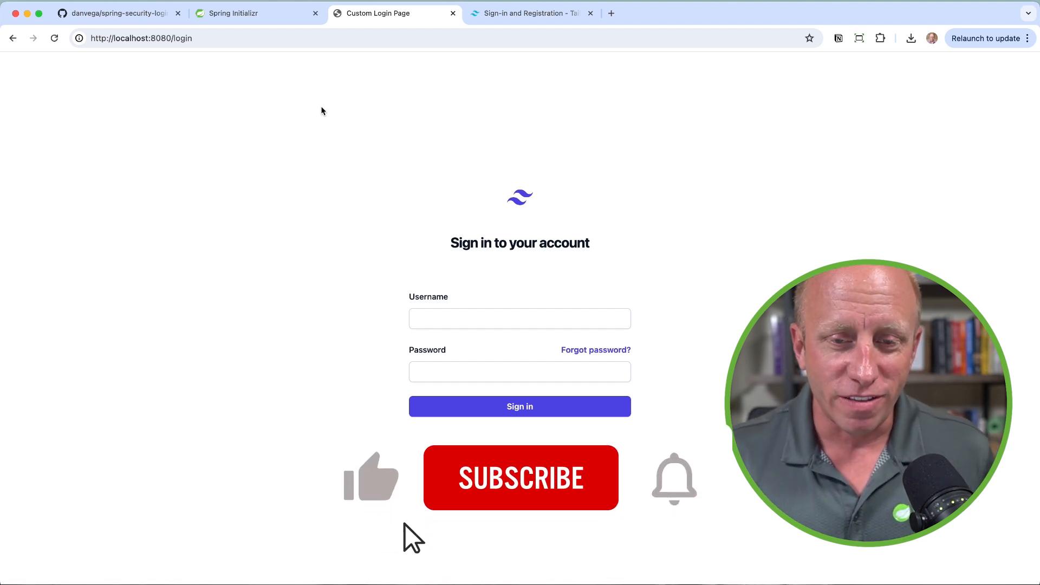
left_click(520, 477)
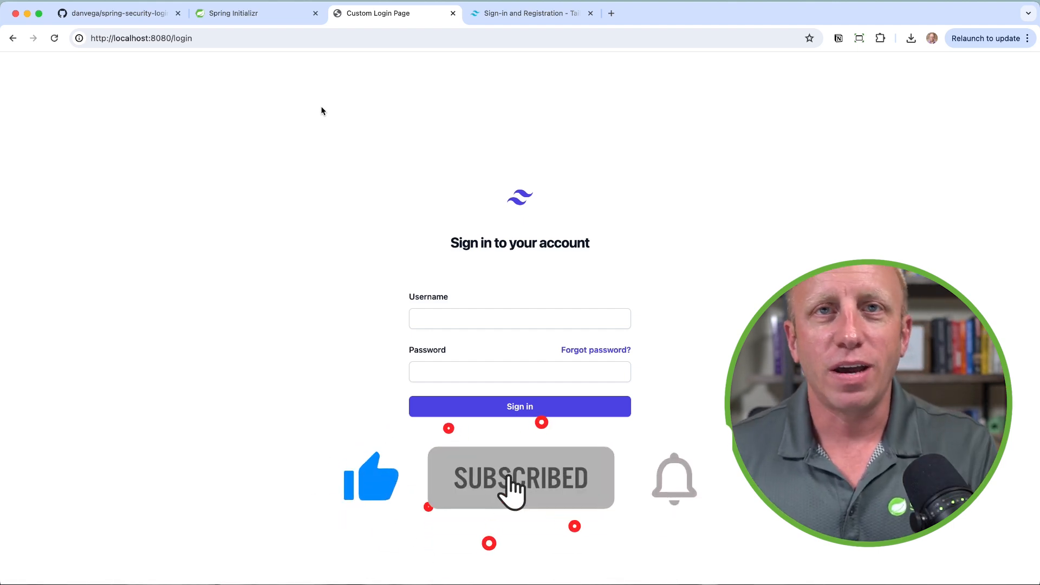